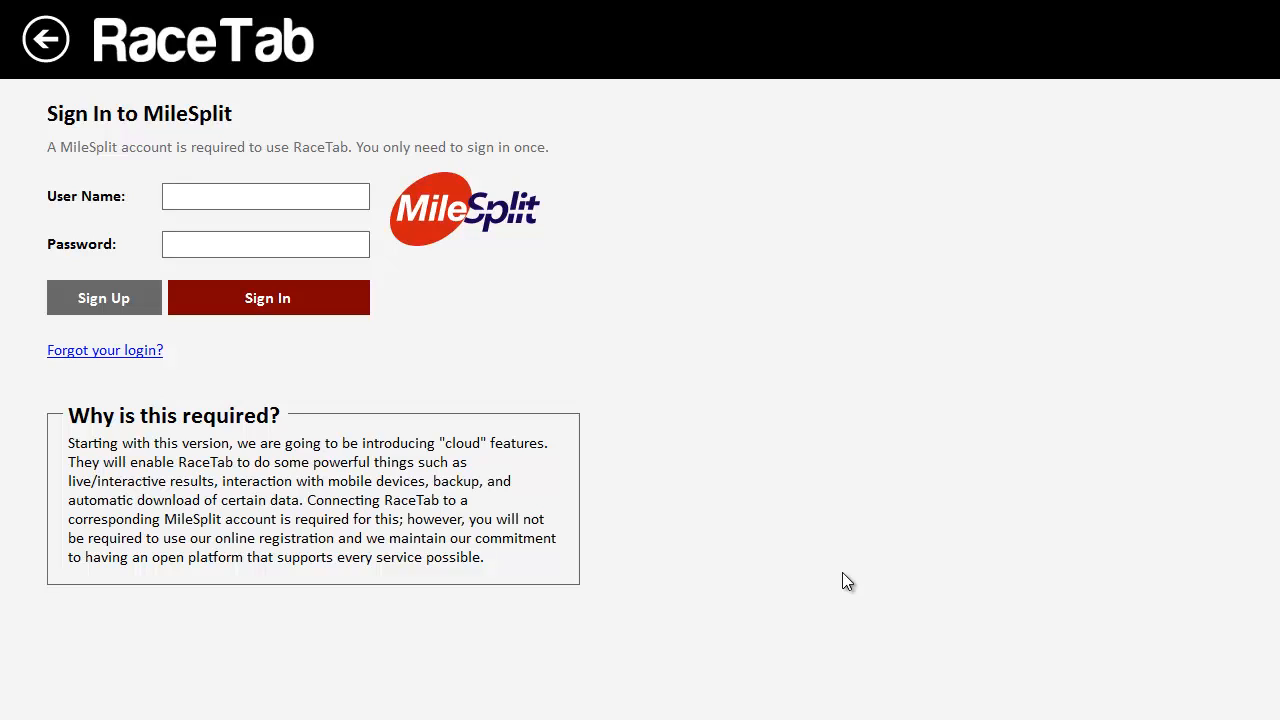
left_click(264, 196)
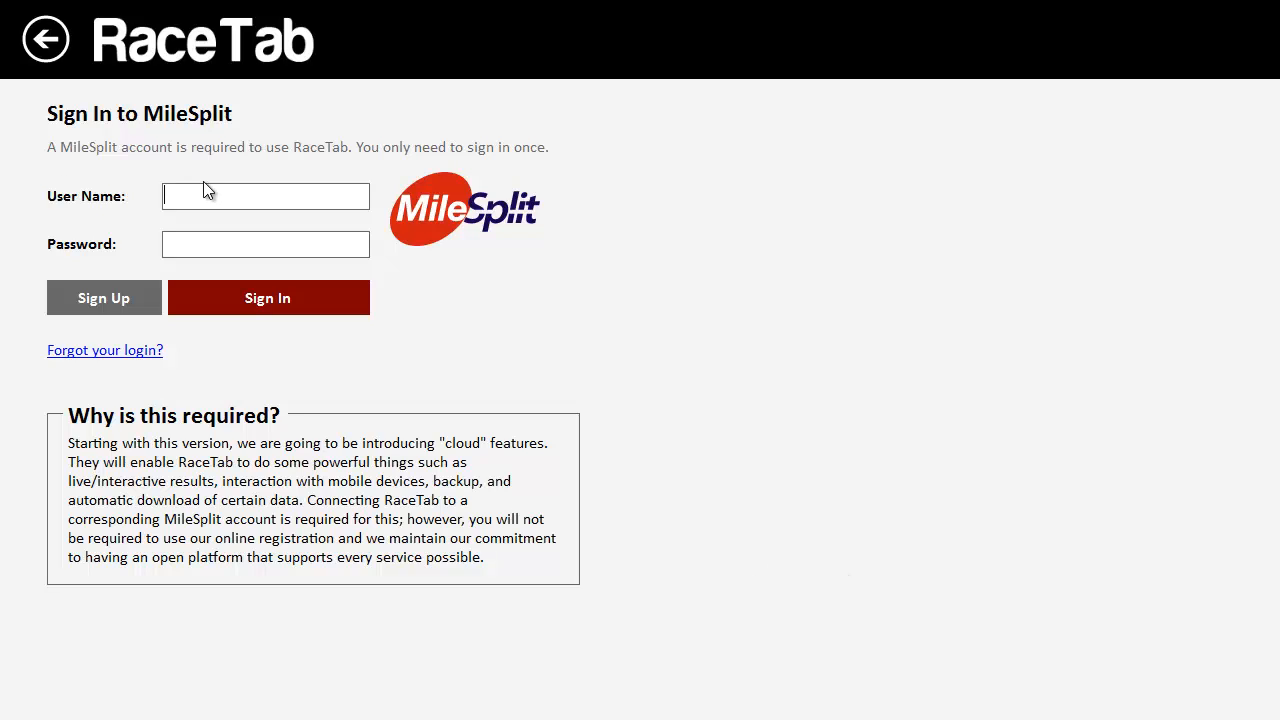
left_click(264, 196)
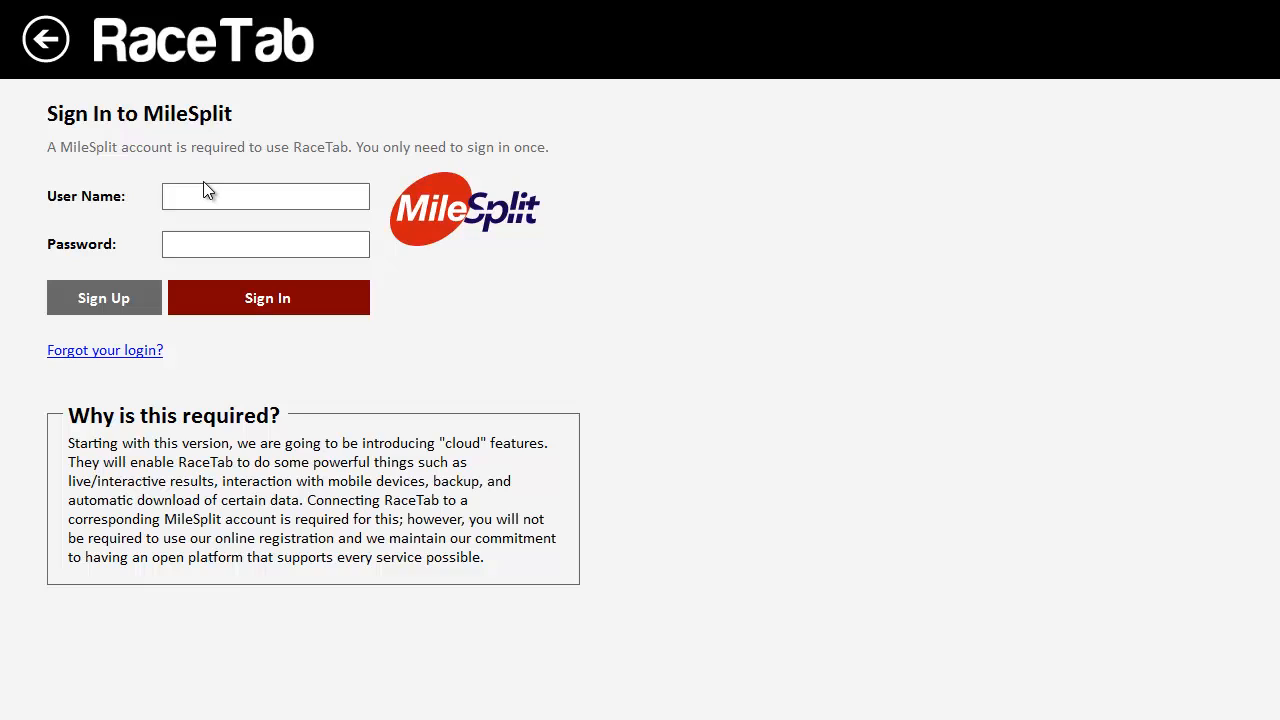
left_click(264, 196)
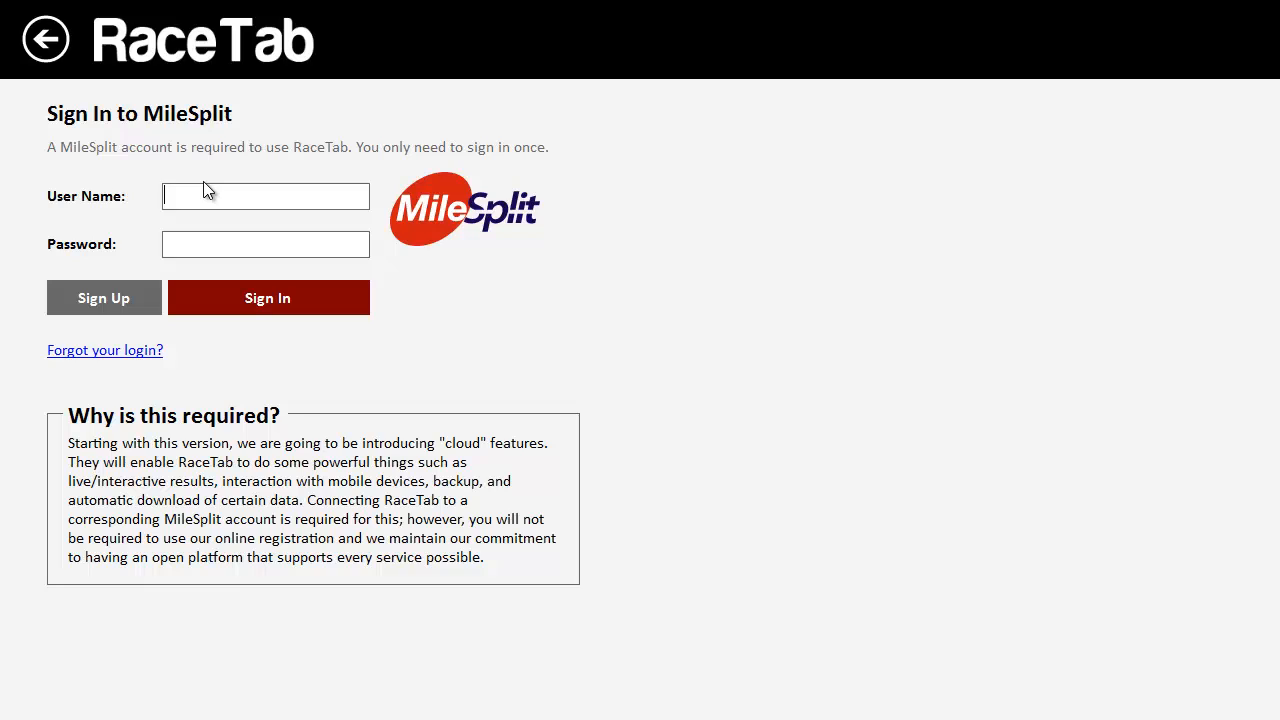
left_click(264, 196)
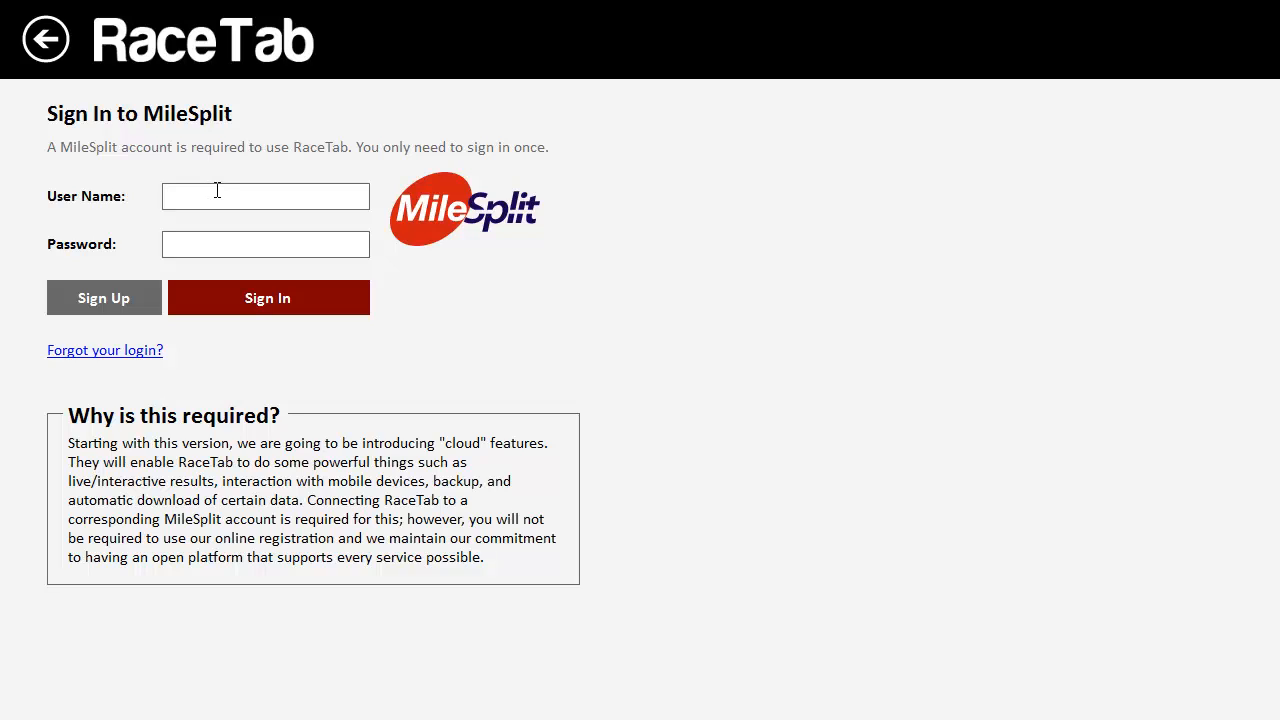
left_click(264, 196)
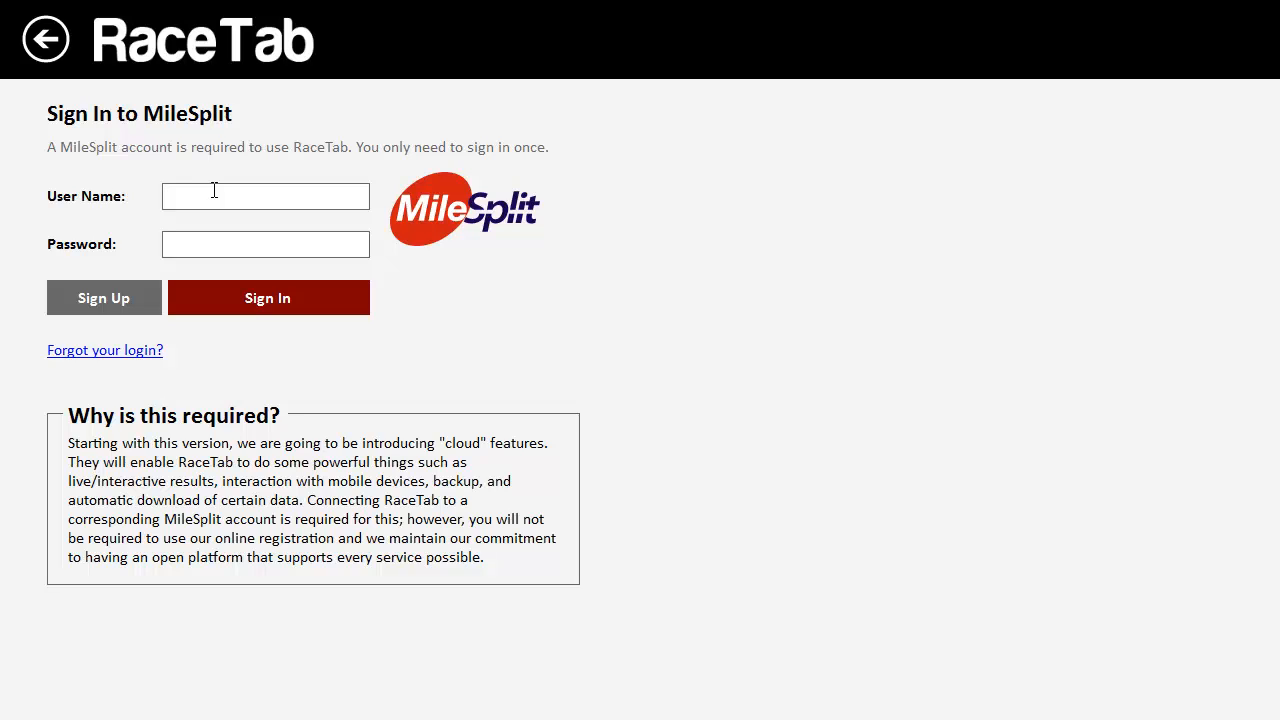
type("guest")
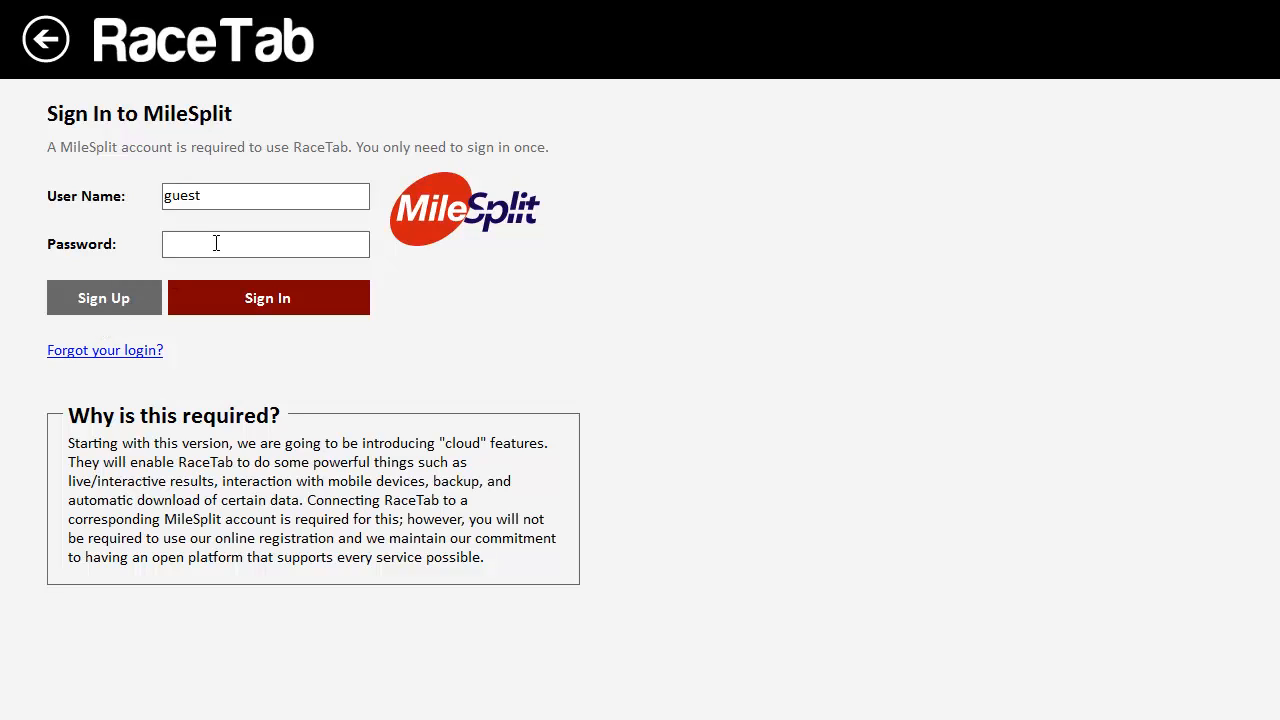
type("password")
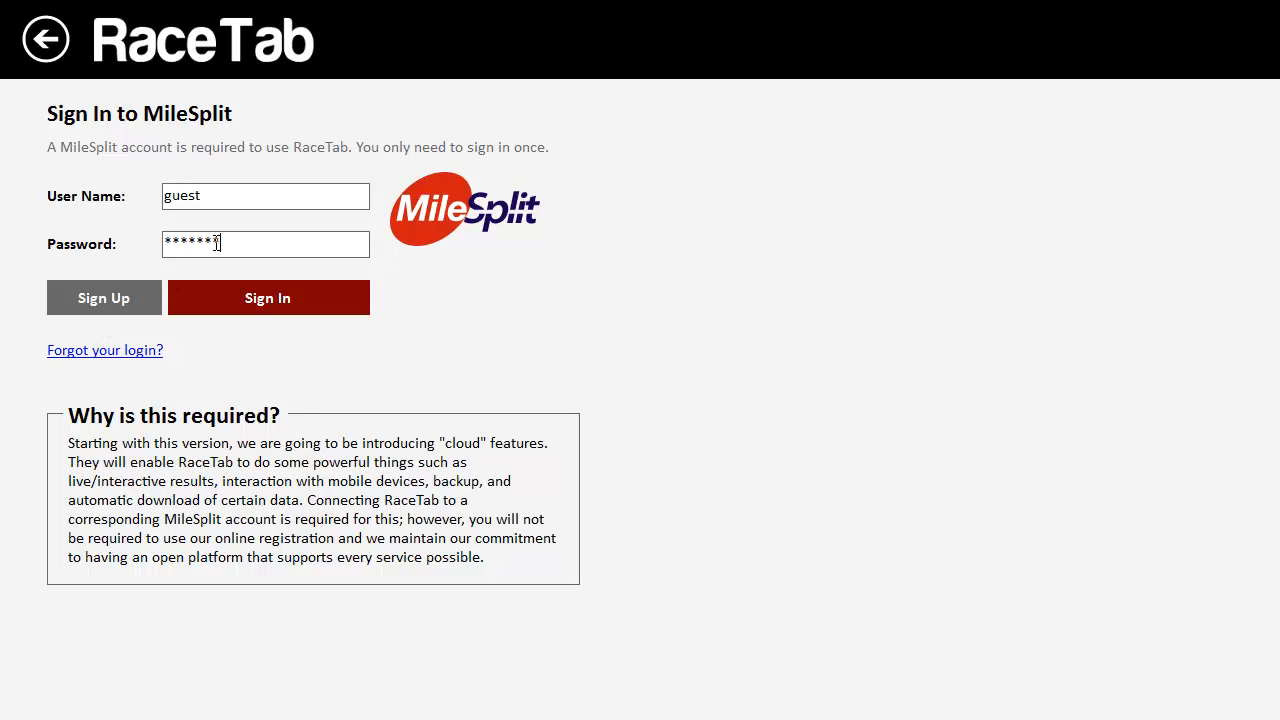
left_click(268, 296)
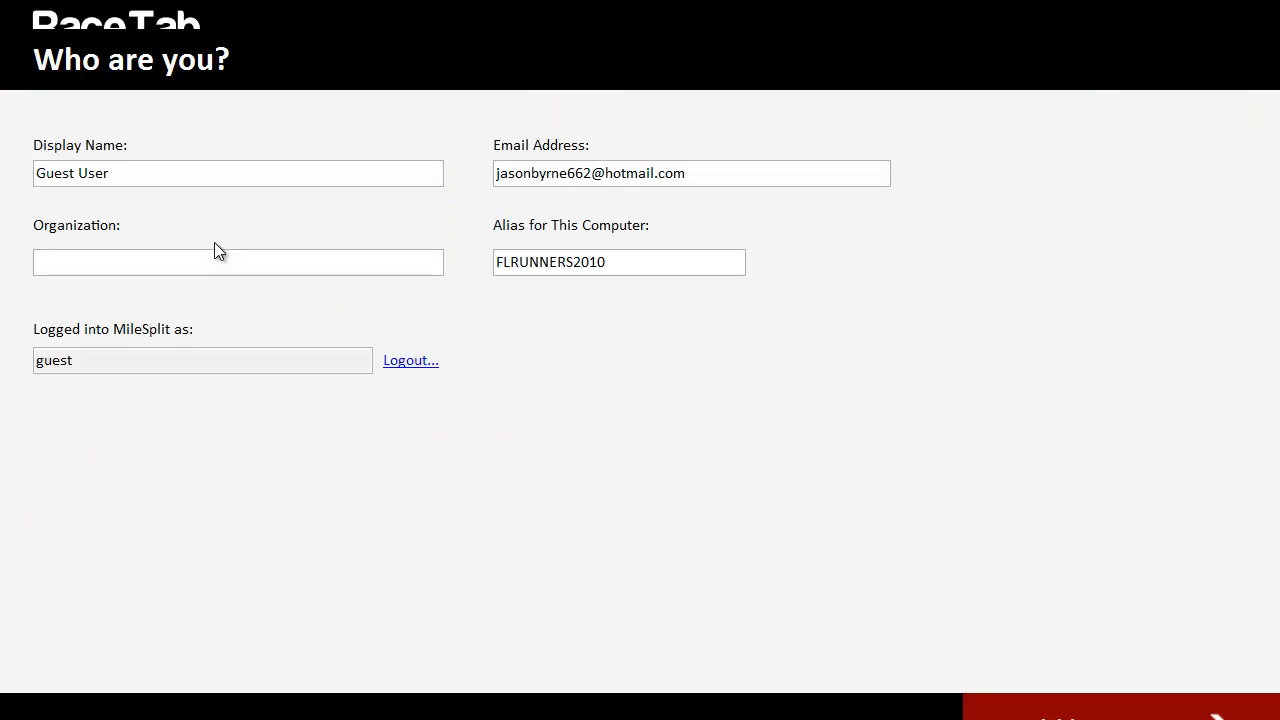
Fill the profile with name Guest and organization 'Super Timing Co.'.
left_click(208, 172)
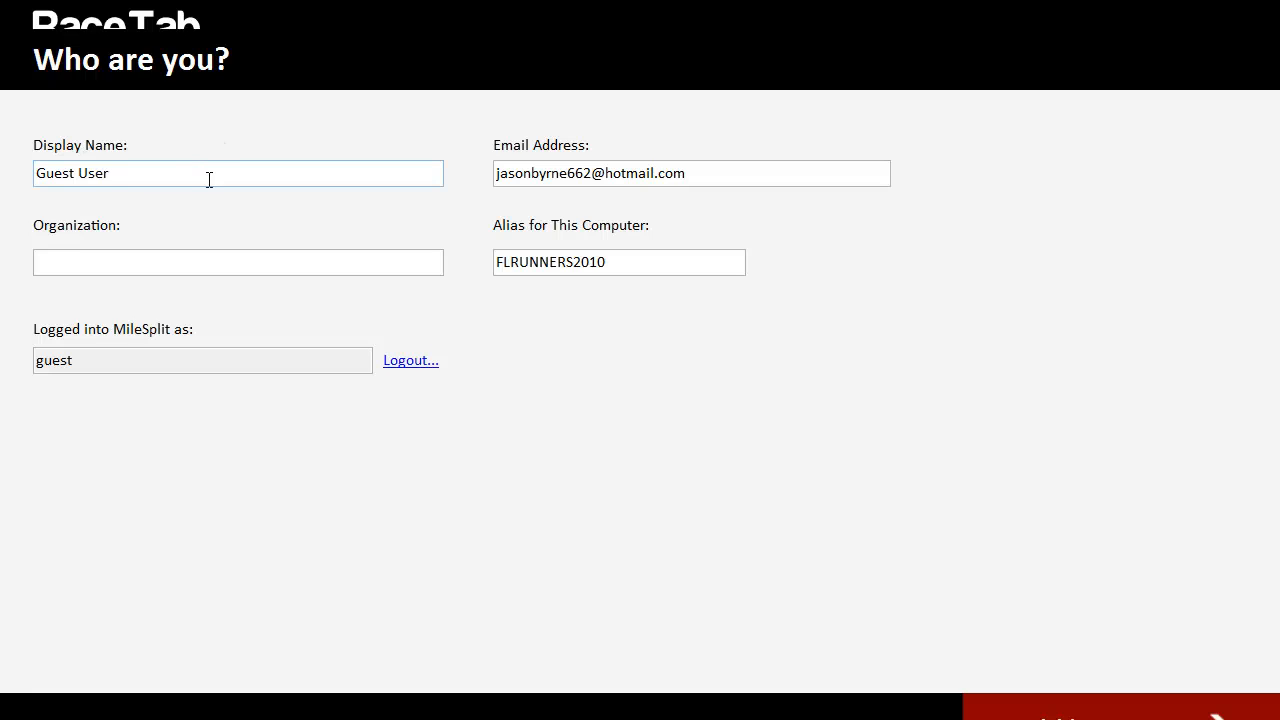
left_click(238, 262)
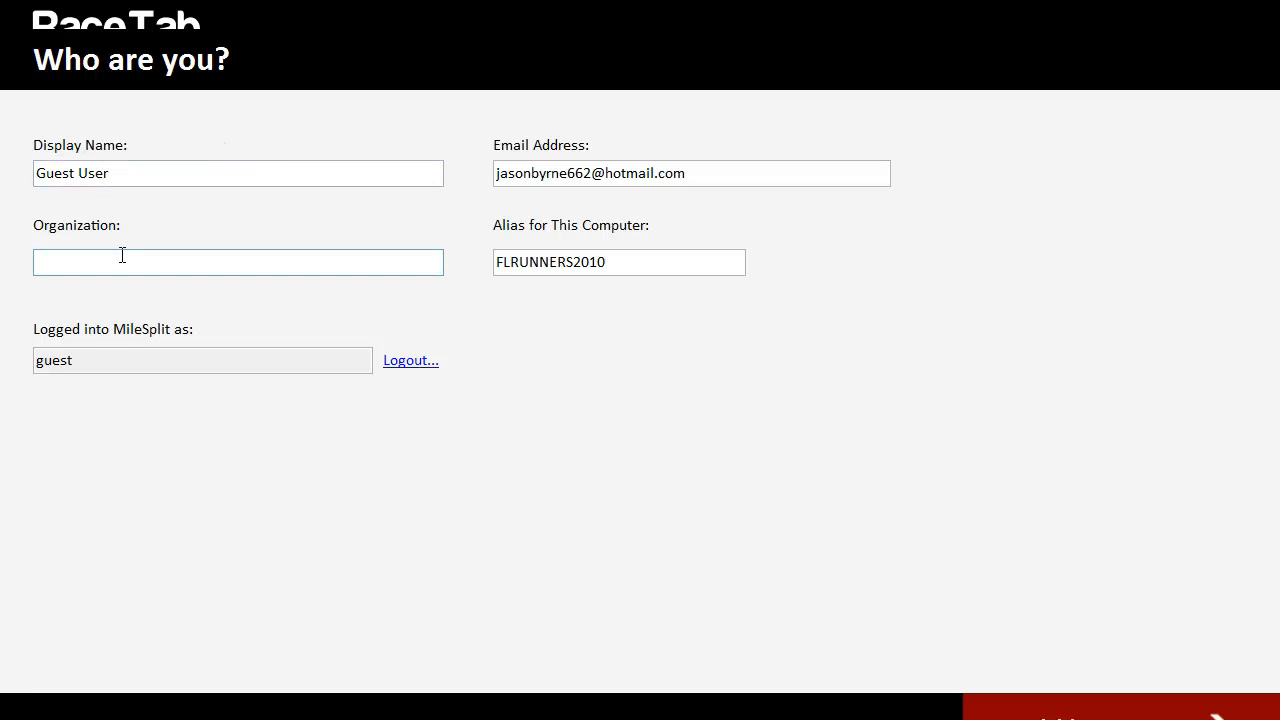
type("Guest")
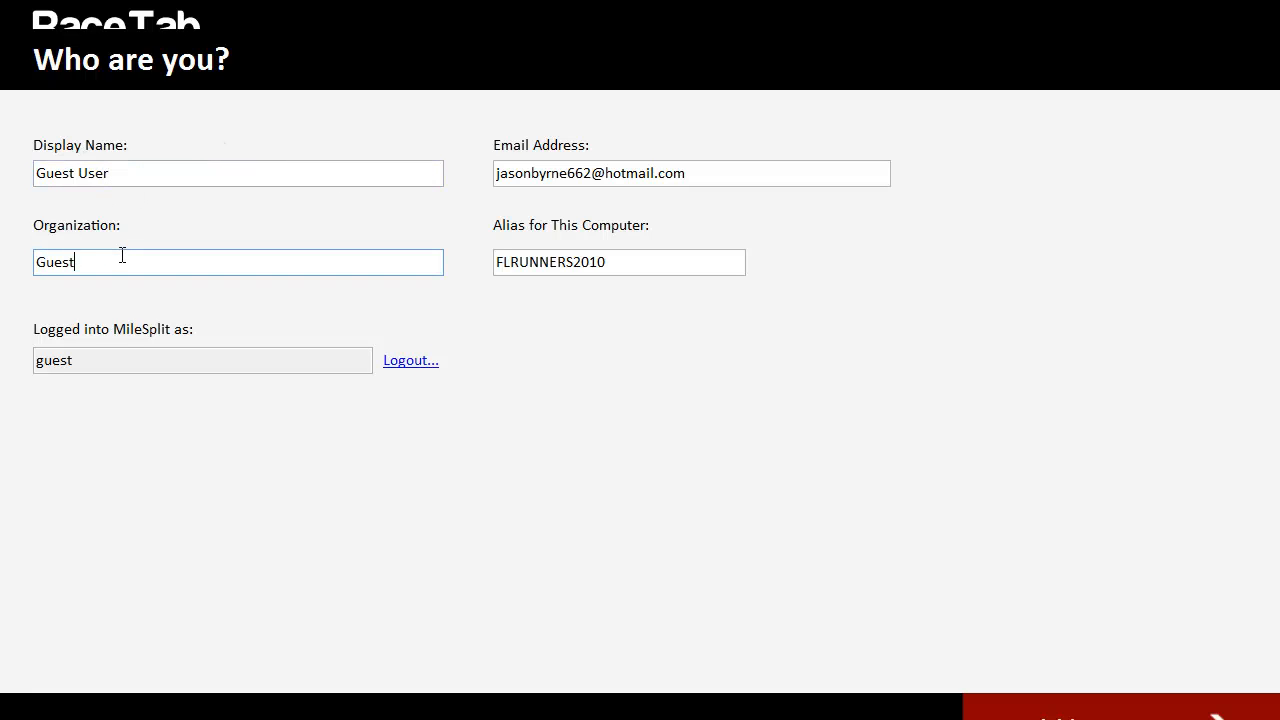
type("Super Timing Co")
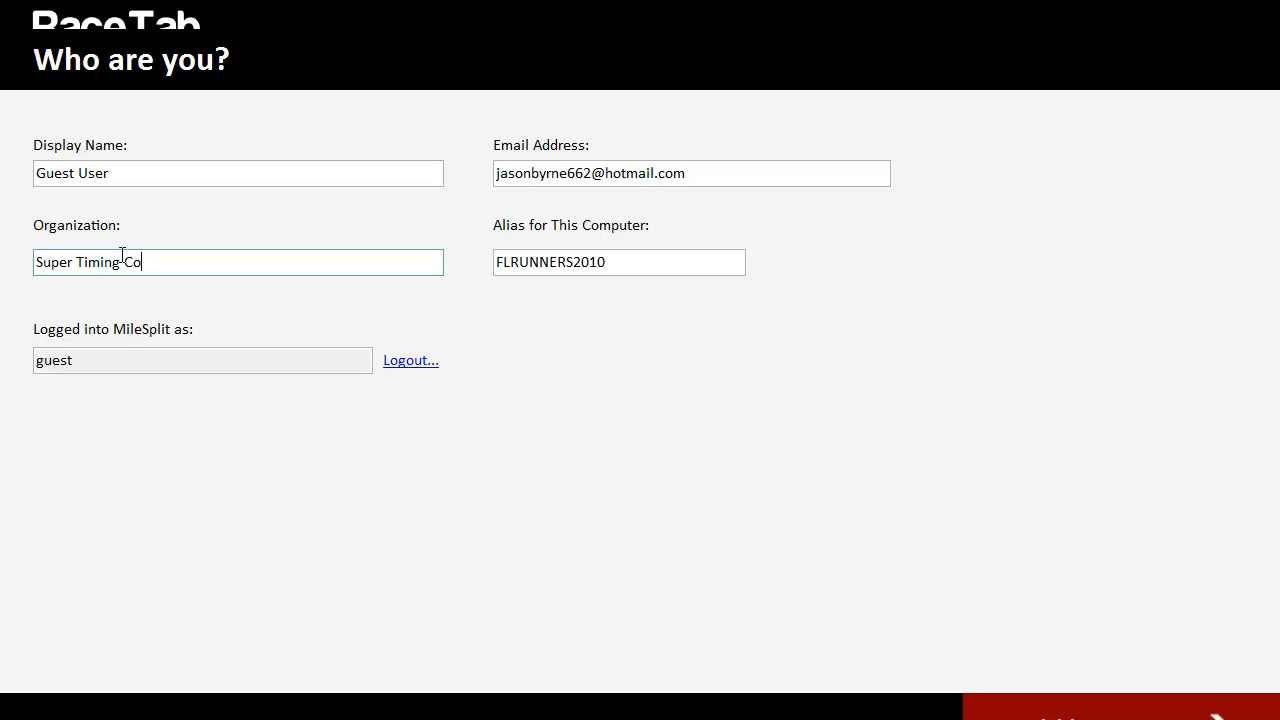
type(".")
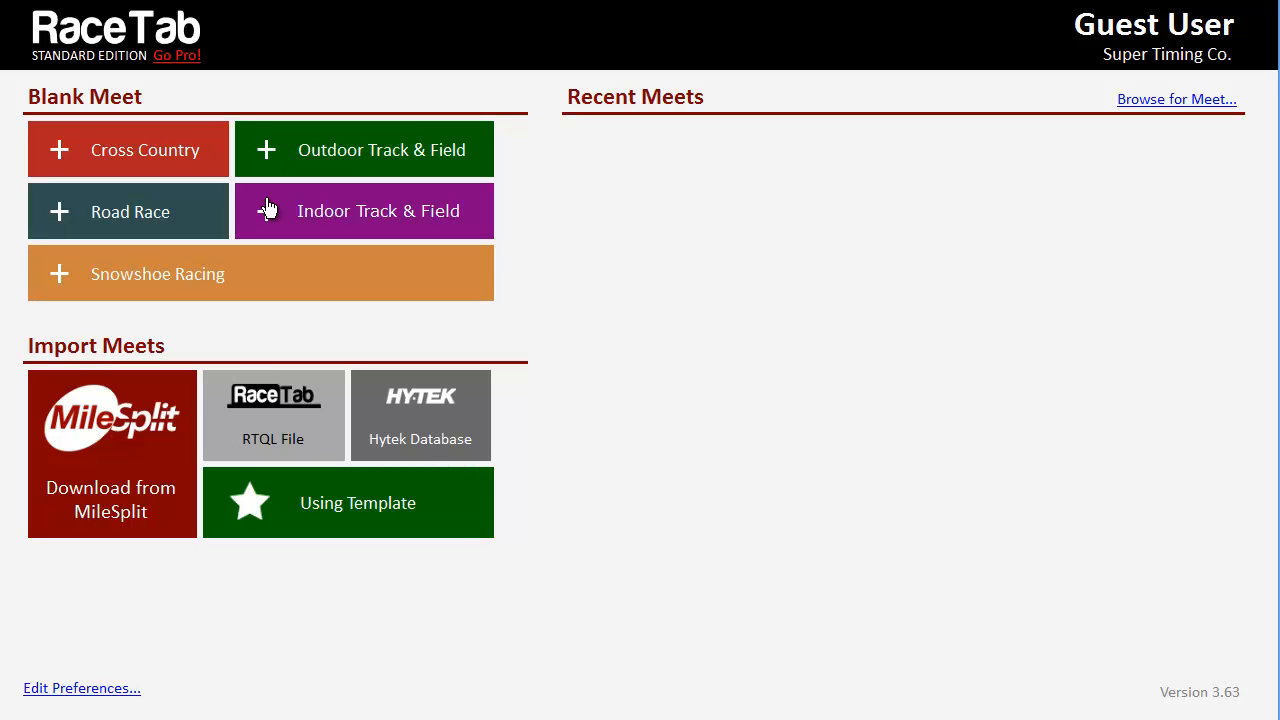
mouse_move(768, 224)
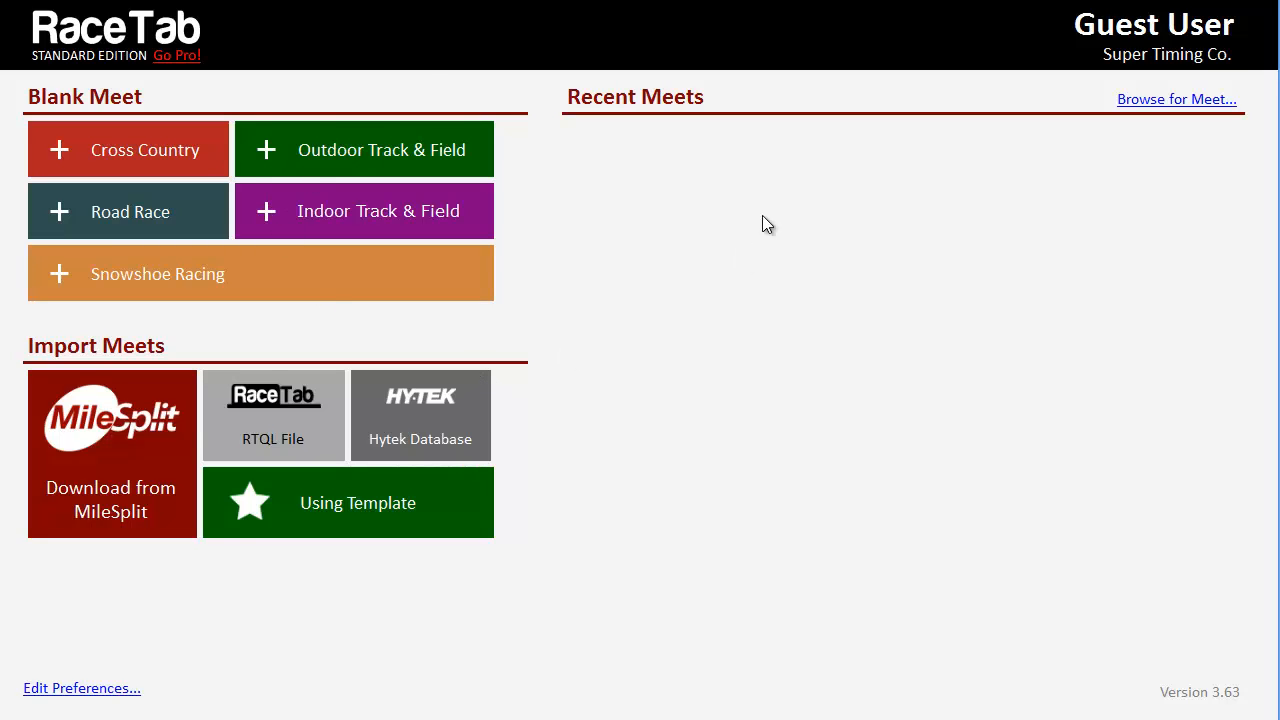
mouse_move(866, 366)
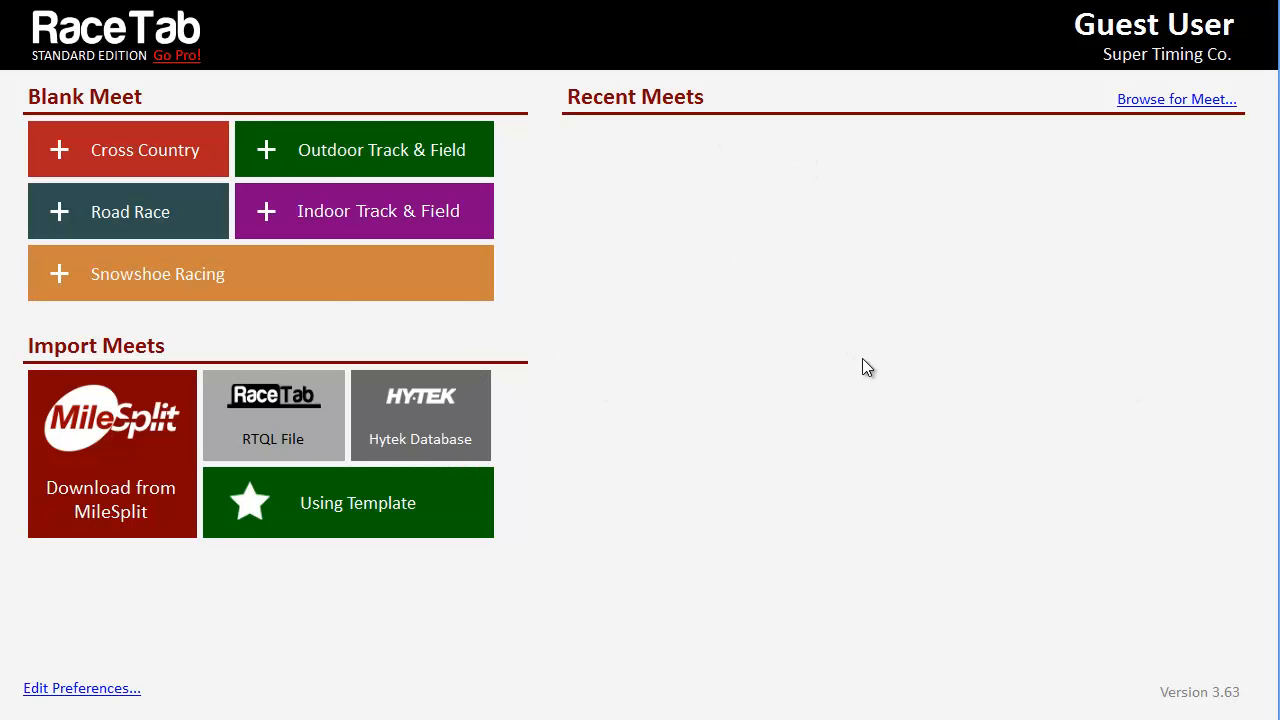
mouse_move(860, 368)
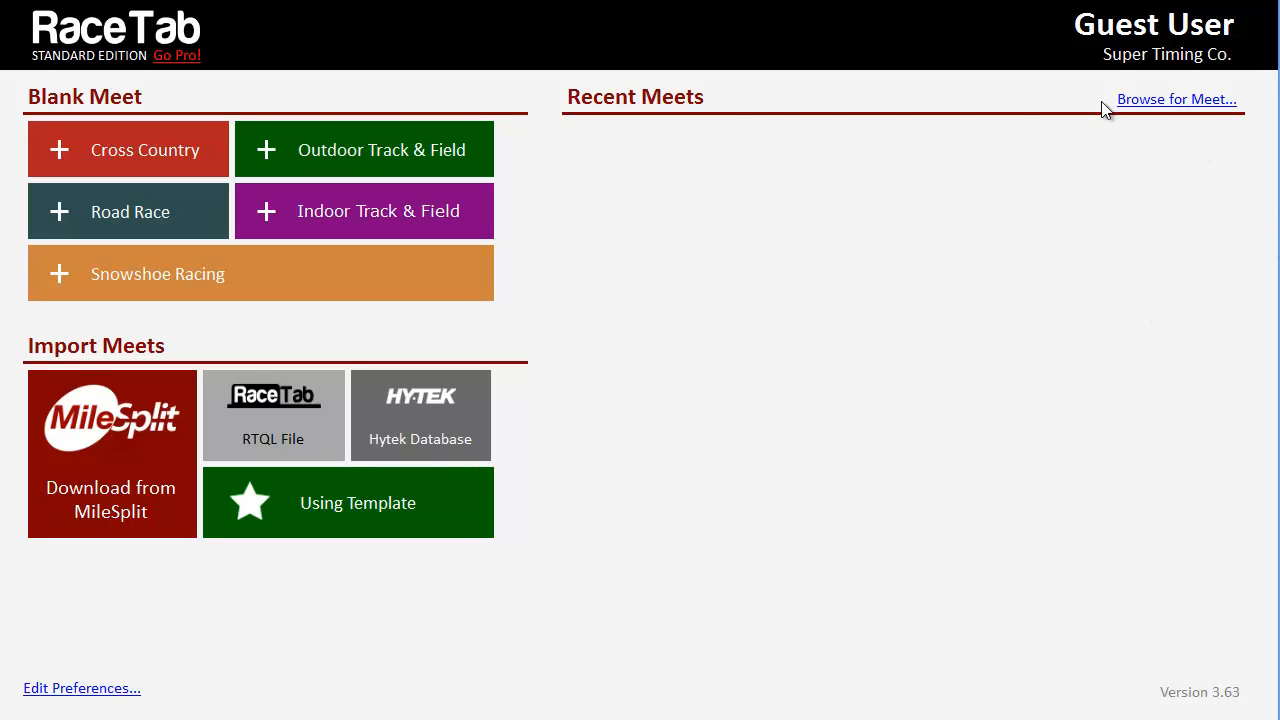
mouse_move(1124, 120)
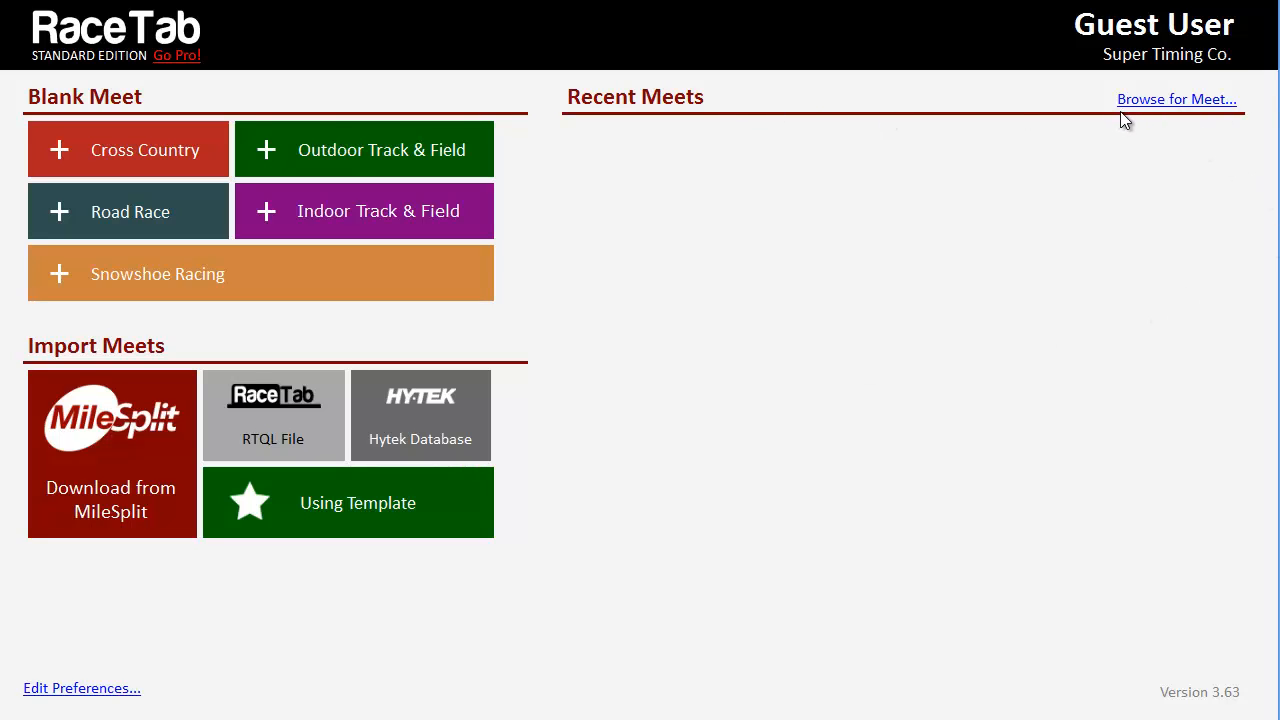
mouse_move(592, 242)
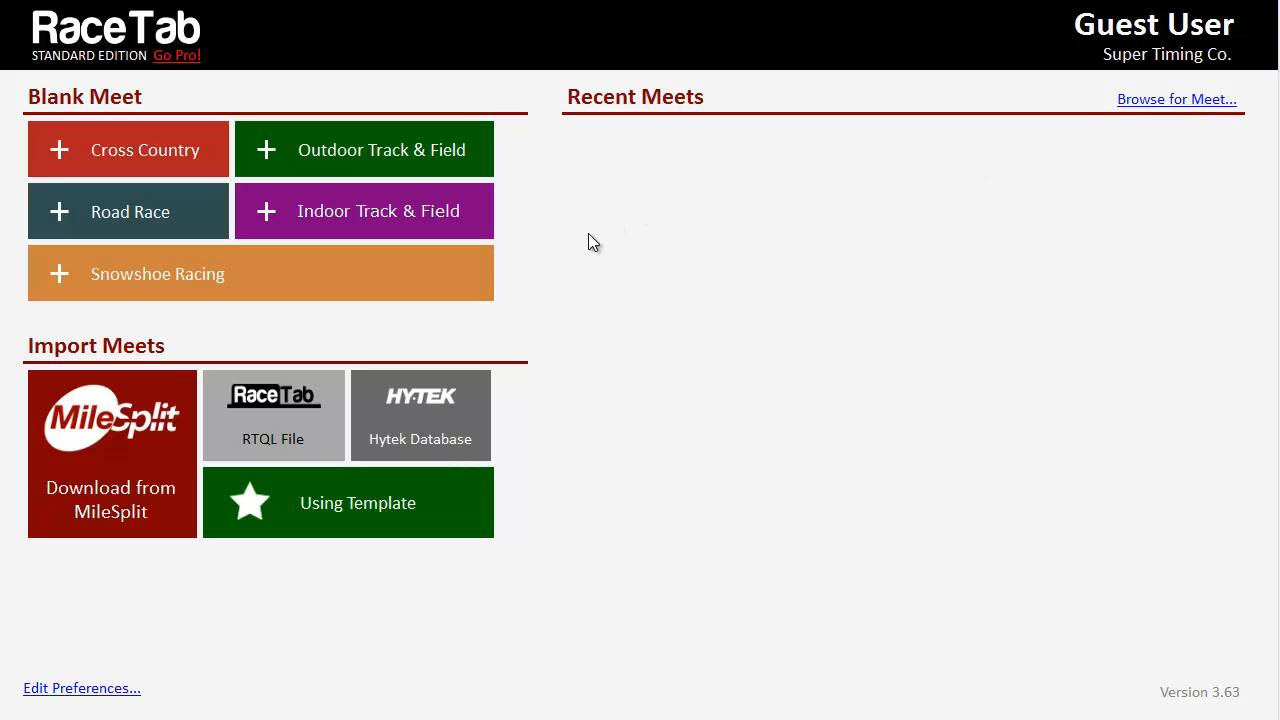
Bring up the Open an Existing Meet dialog, then dismiss it without choosing a file.
left_click(1176, 100)
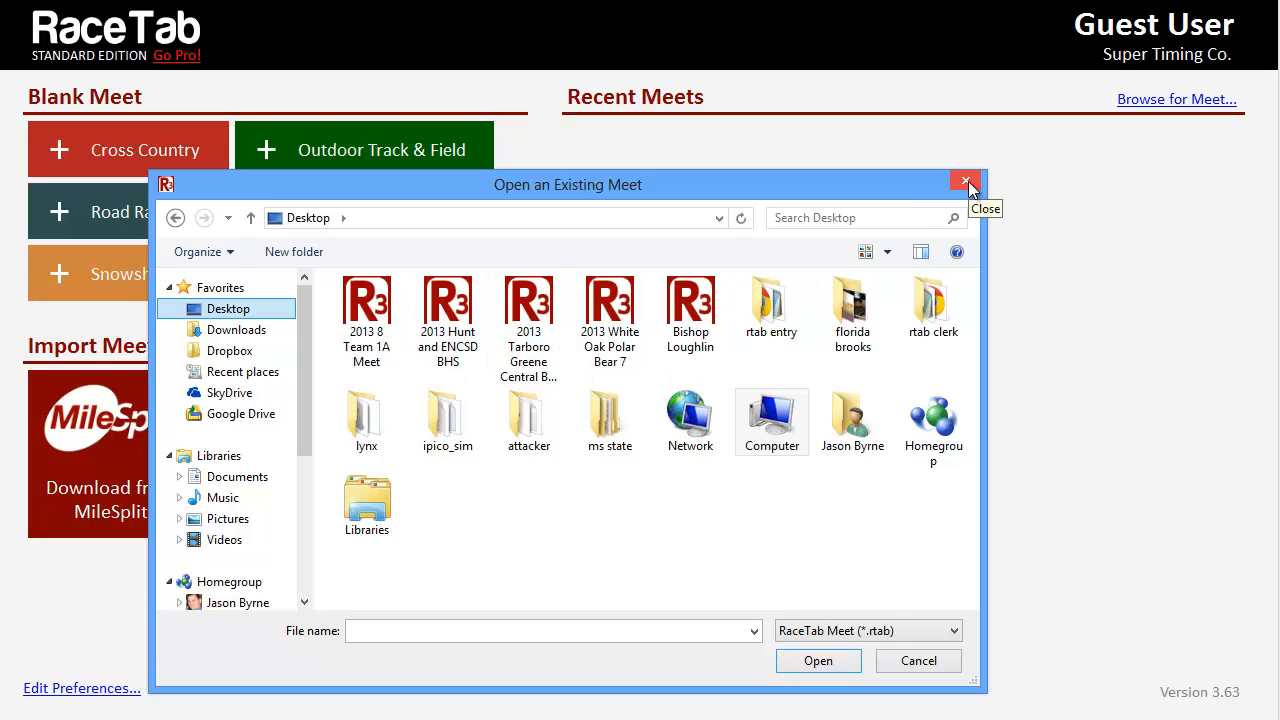
left_click(966, 184)
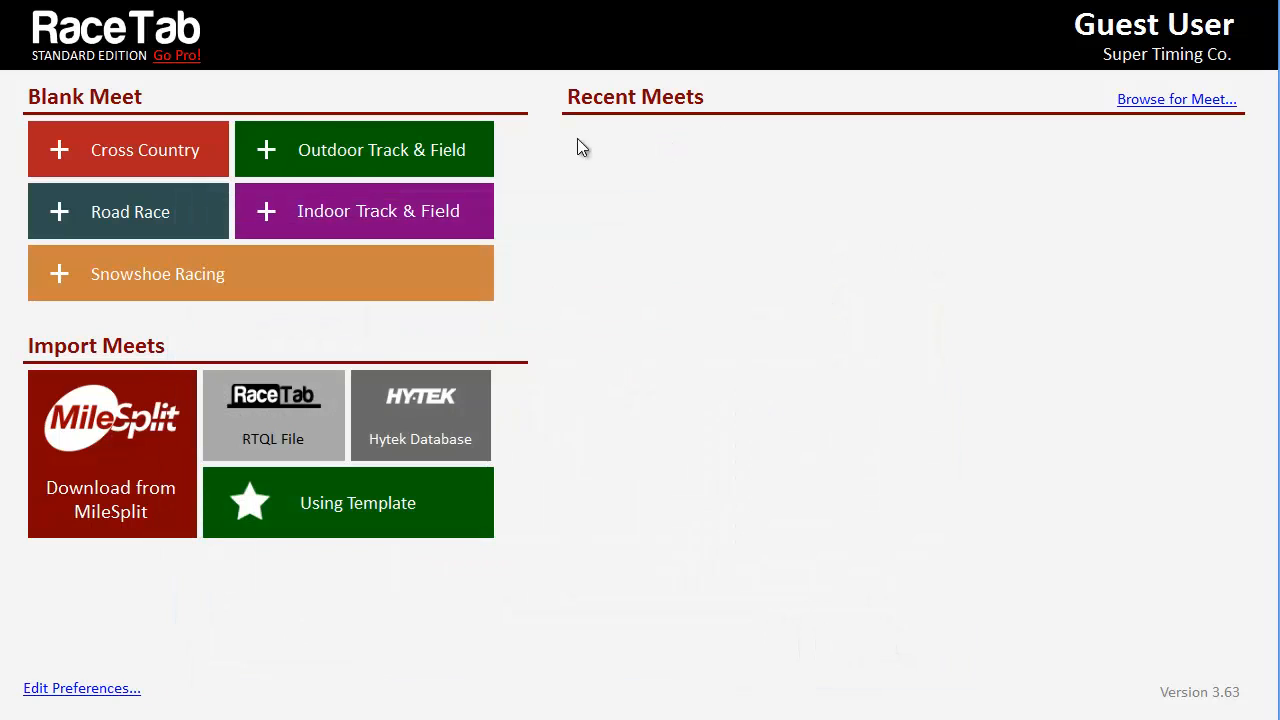
mouse_move(392, 274)
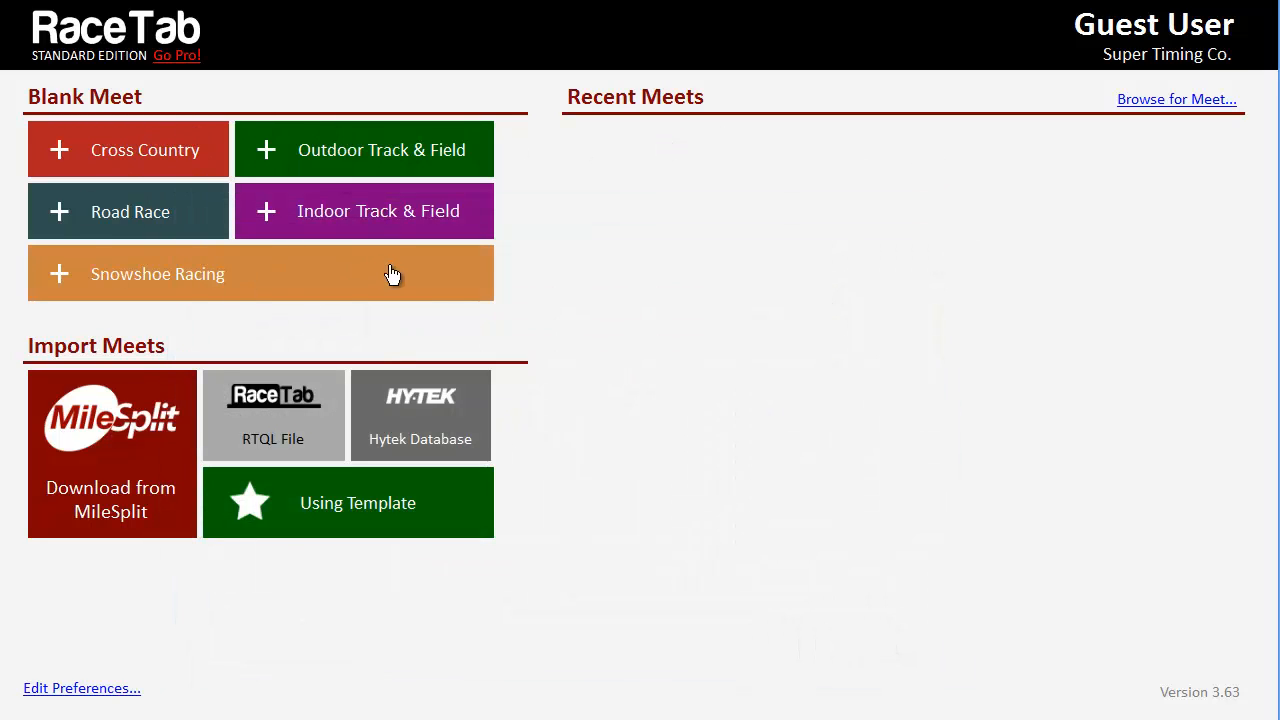
mouse_move(470, 274)
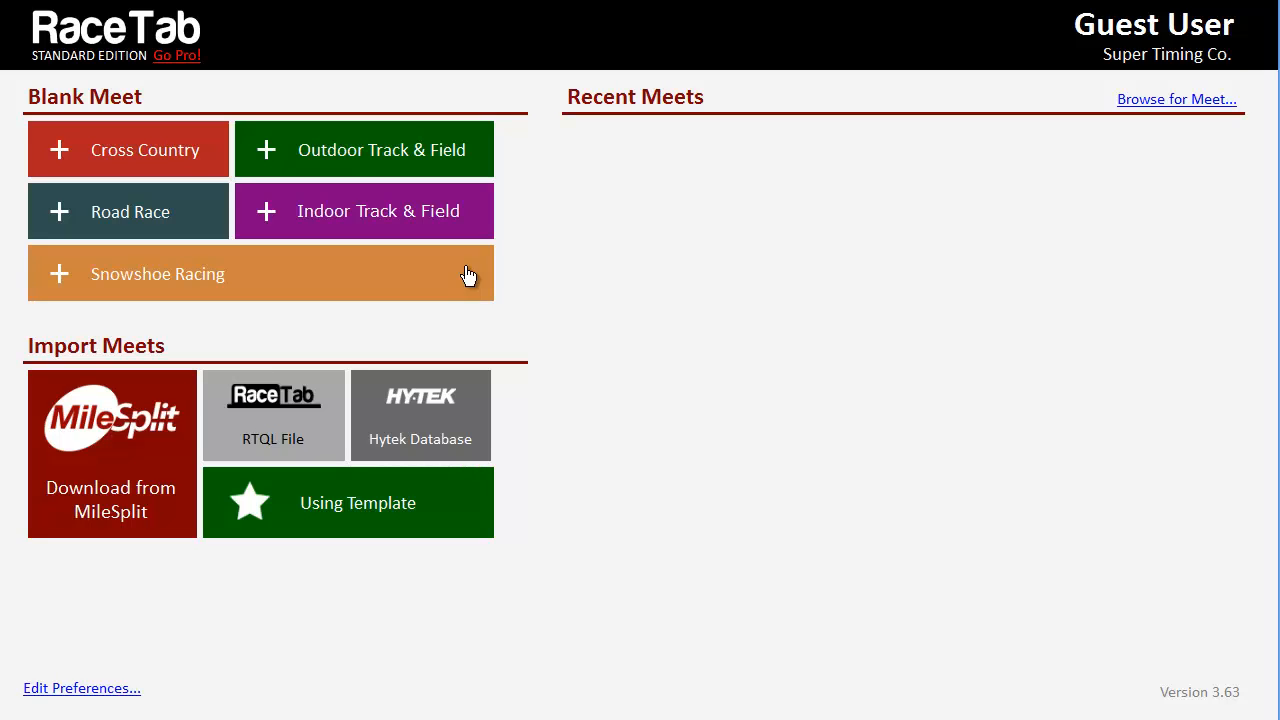
mouse_move(158, 414)
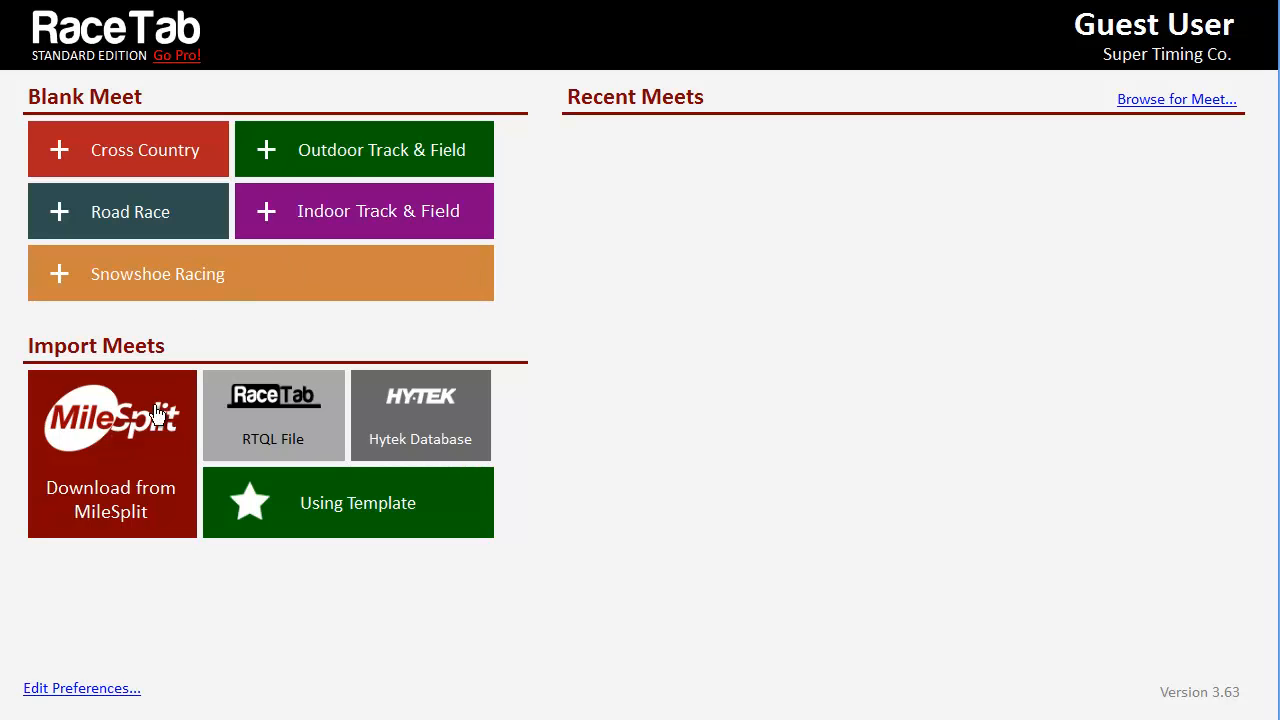
mouse_move(232, 548)
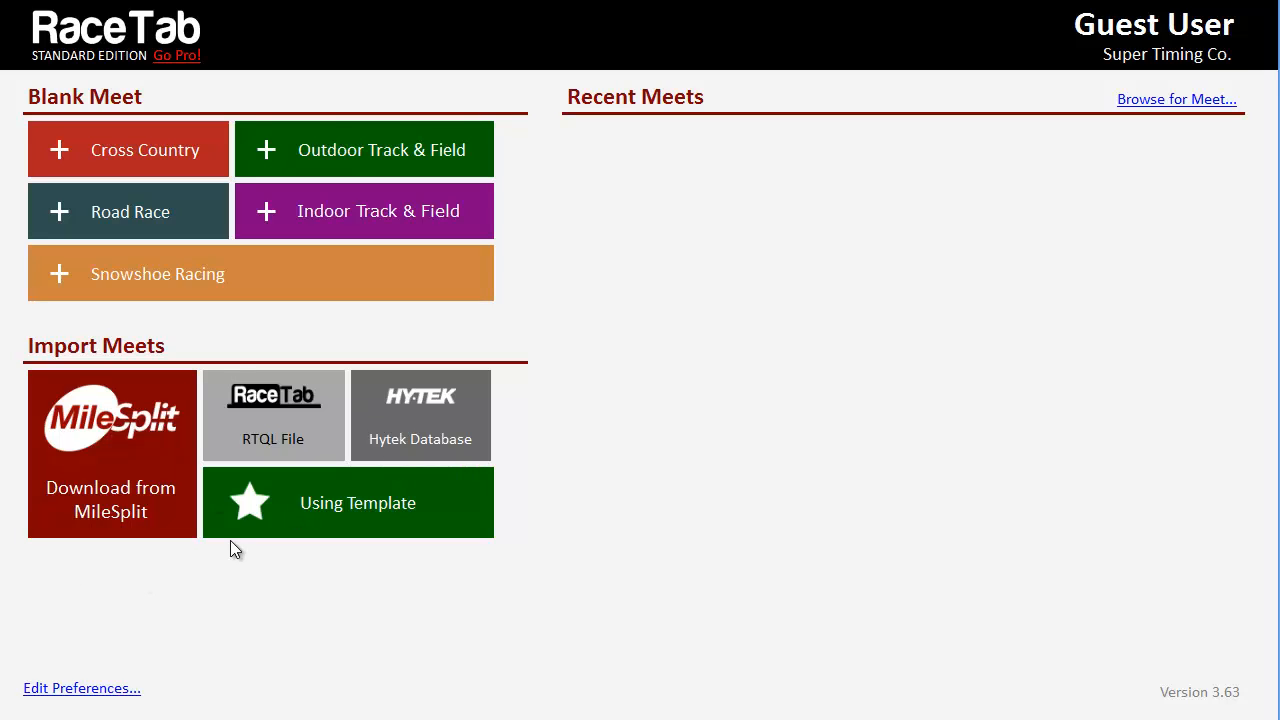
mouse_move(184, 540)
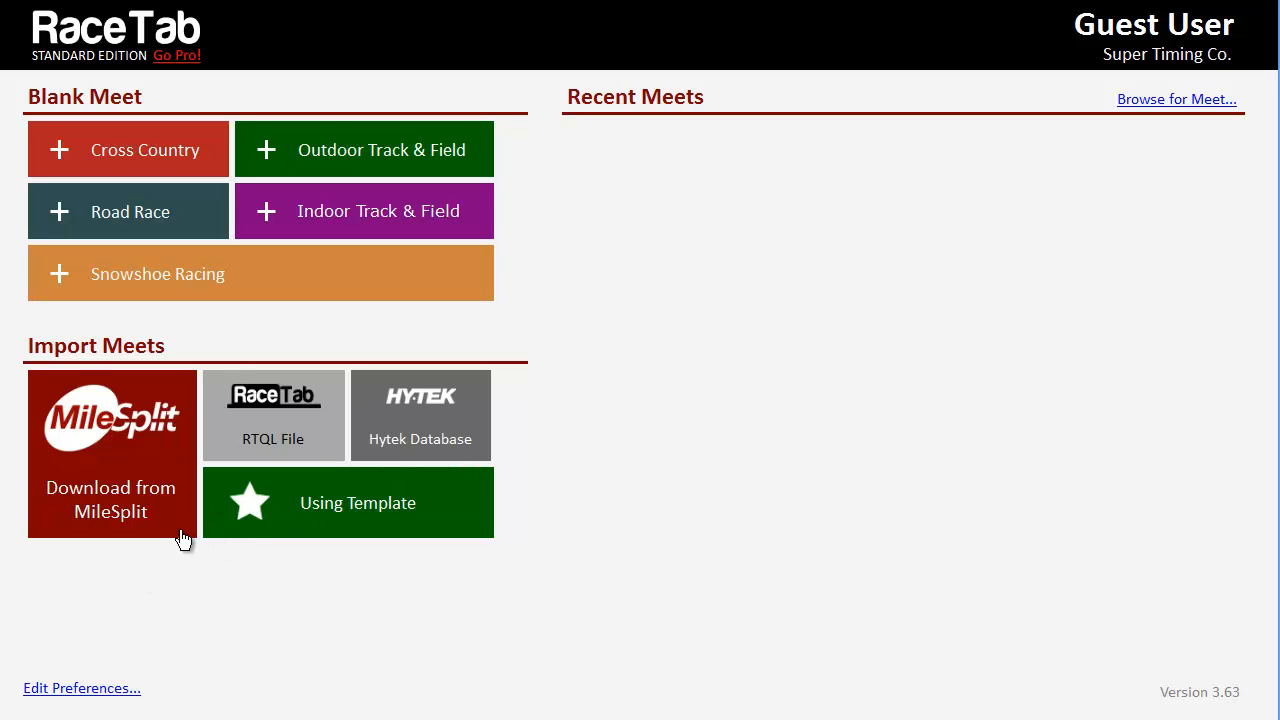
mouse_move(164, 544)
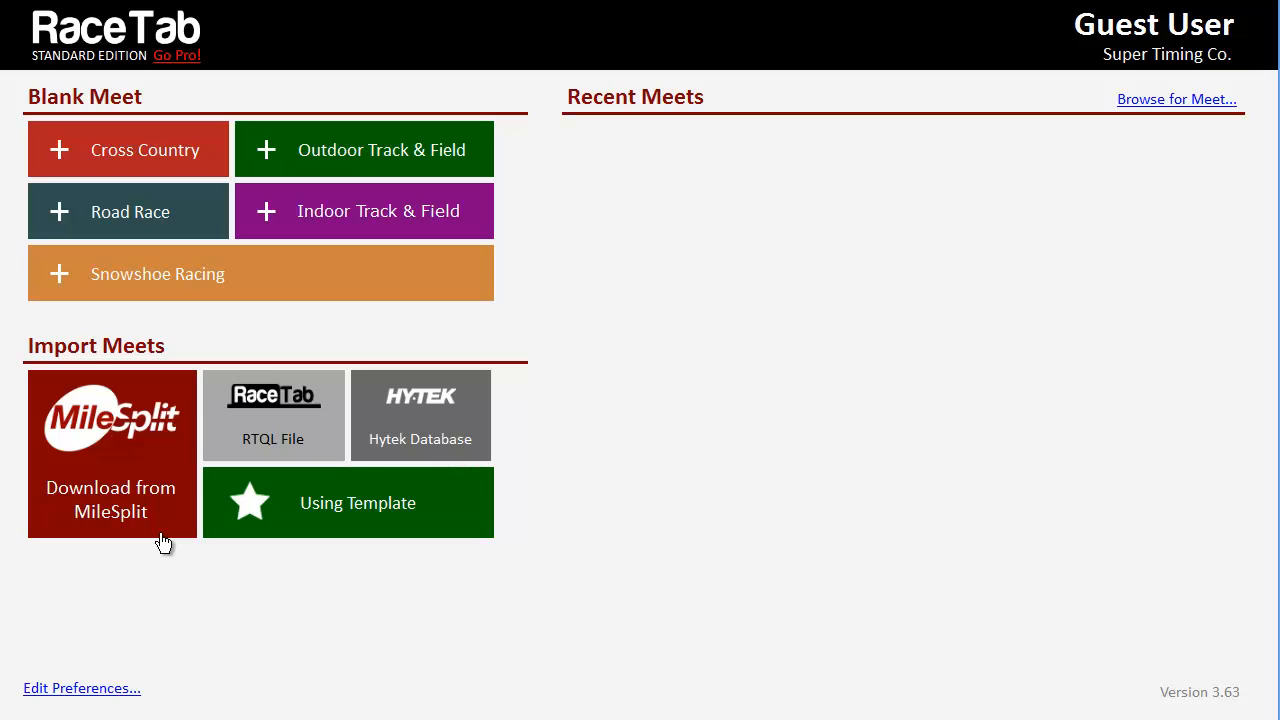
mouse_move(332, 446)
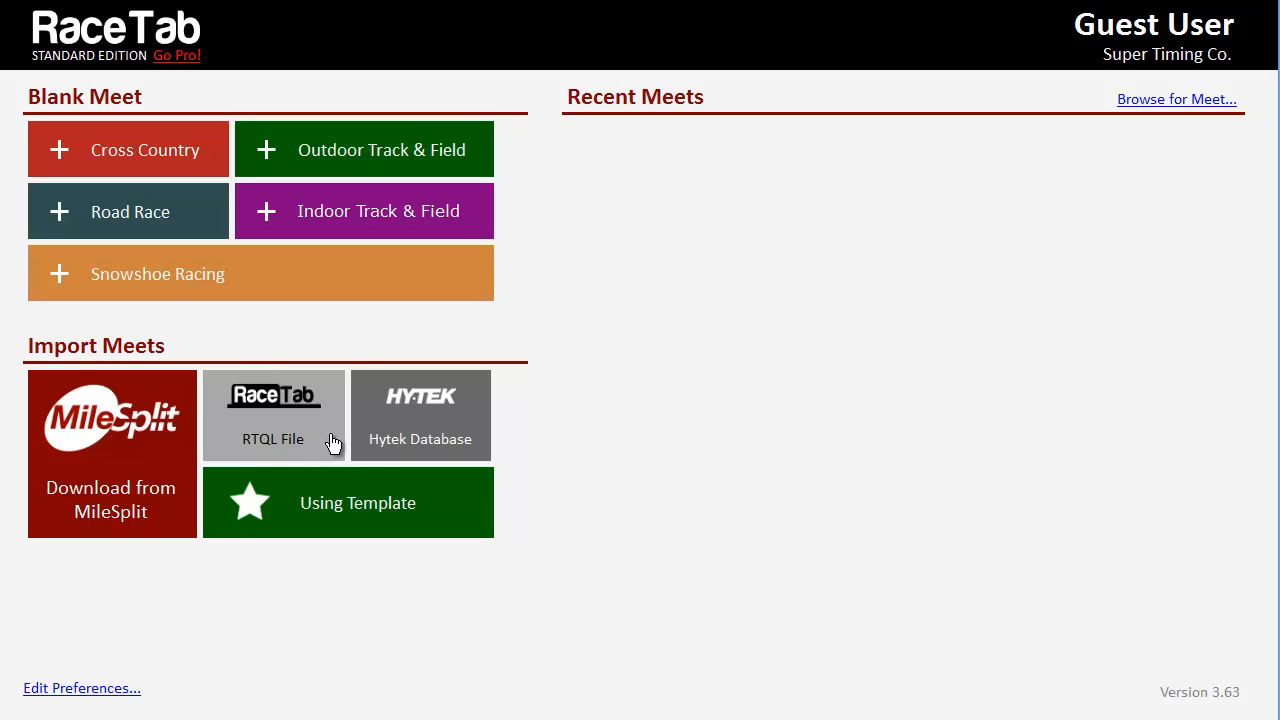
mouse_move(338, 440)
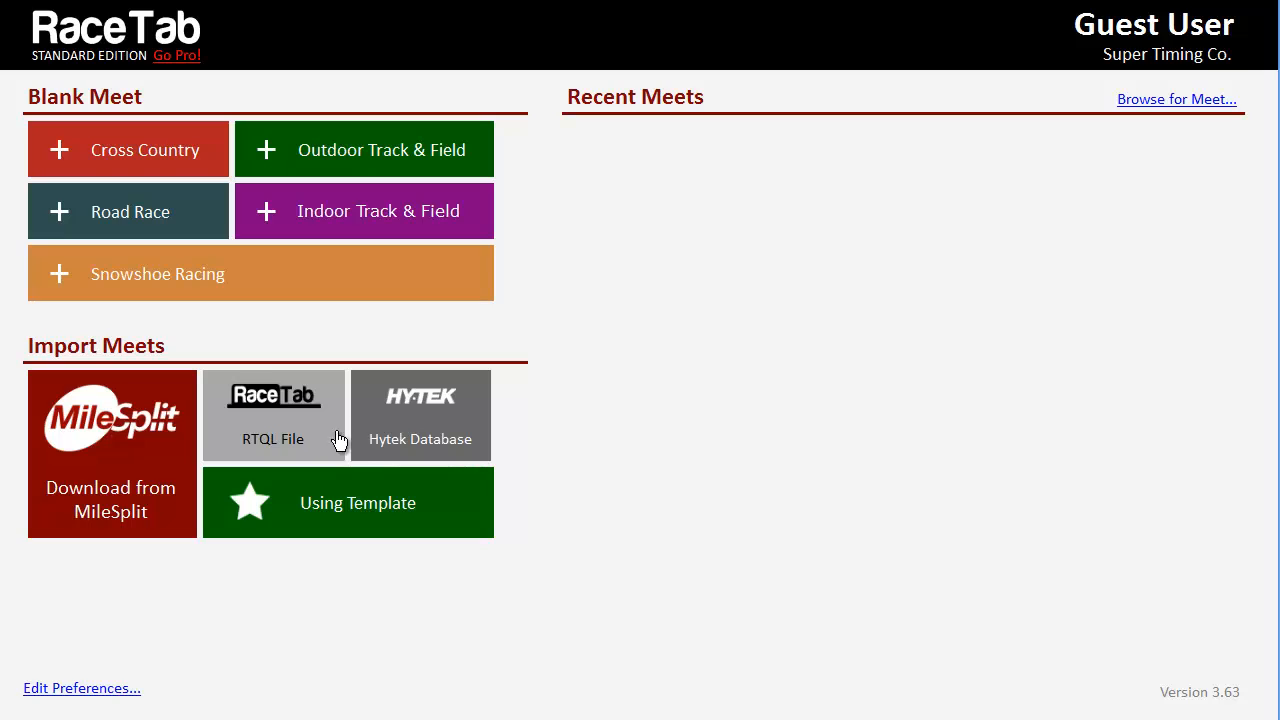
mouse_move(484, 428)
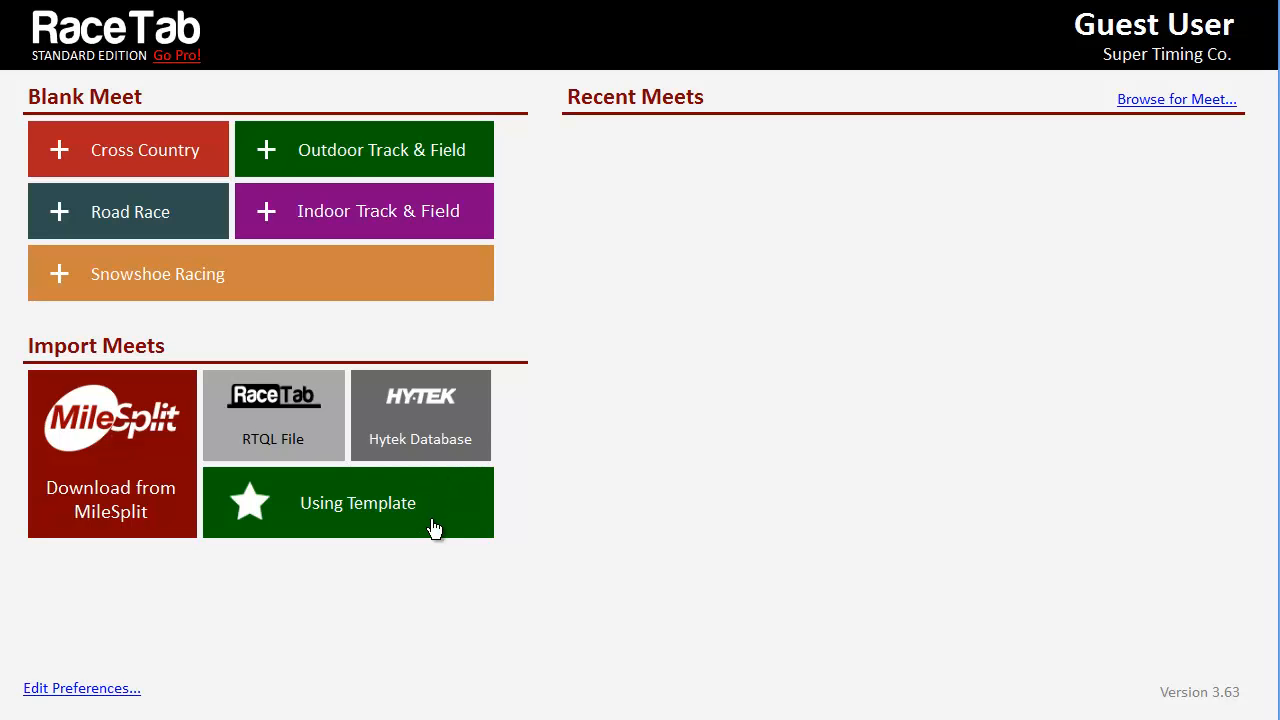
mouse_move(428, 528)
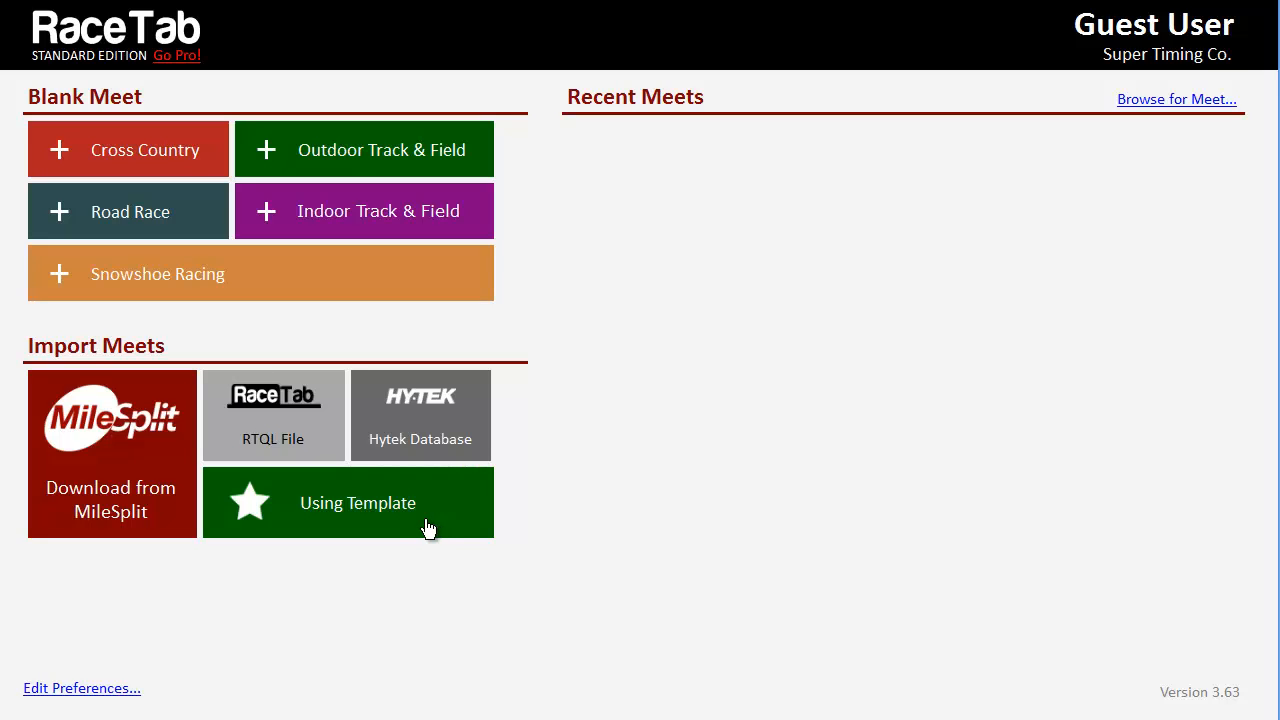
mouse_move(392, 568)
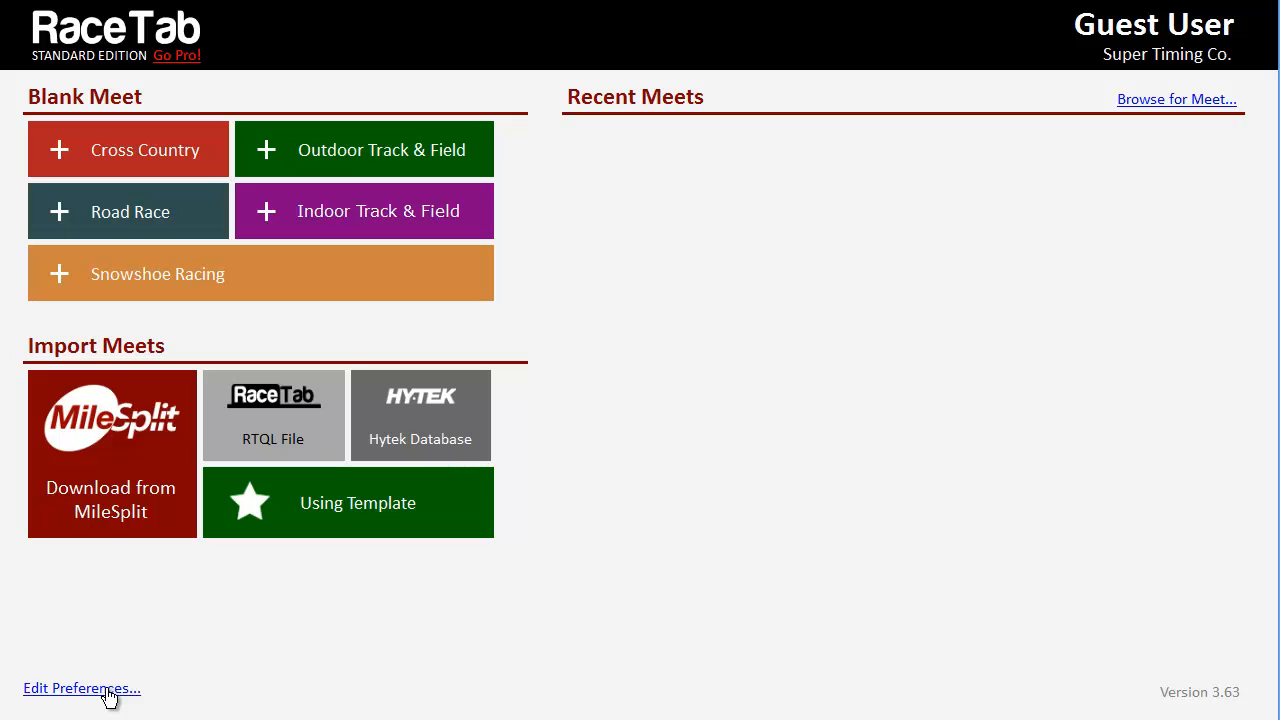
Show the Preferences page with seeding delay, voice recognition and lane order settings.
left_click(80, 688)
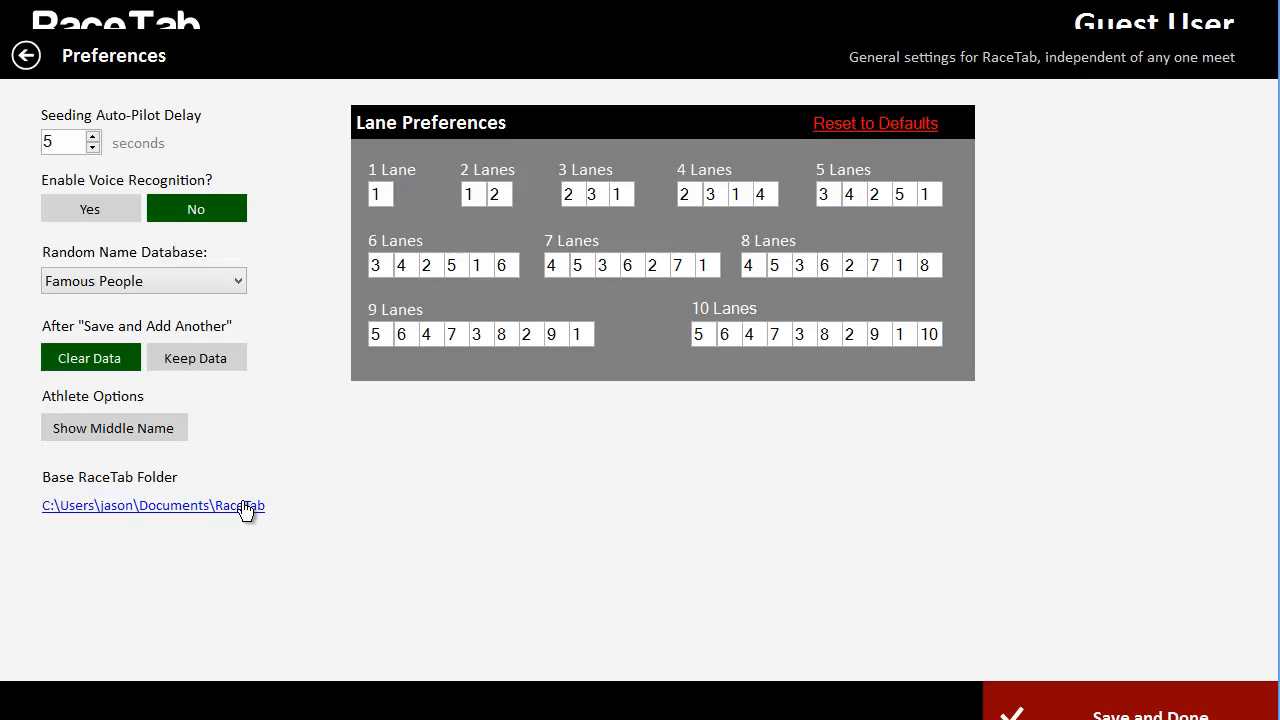
mouse_move(248, 512)
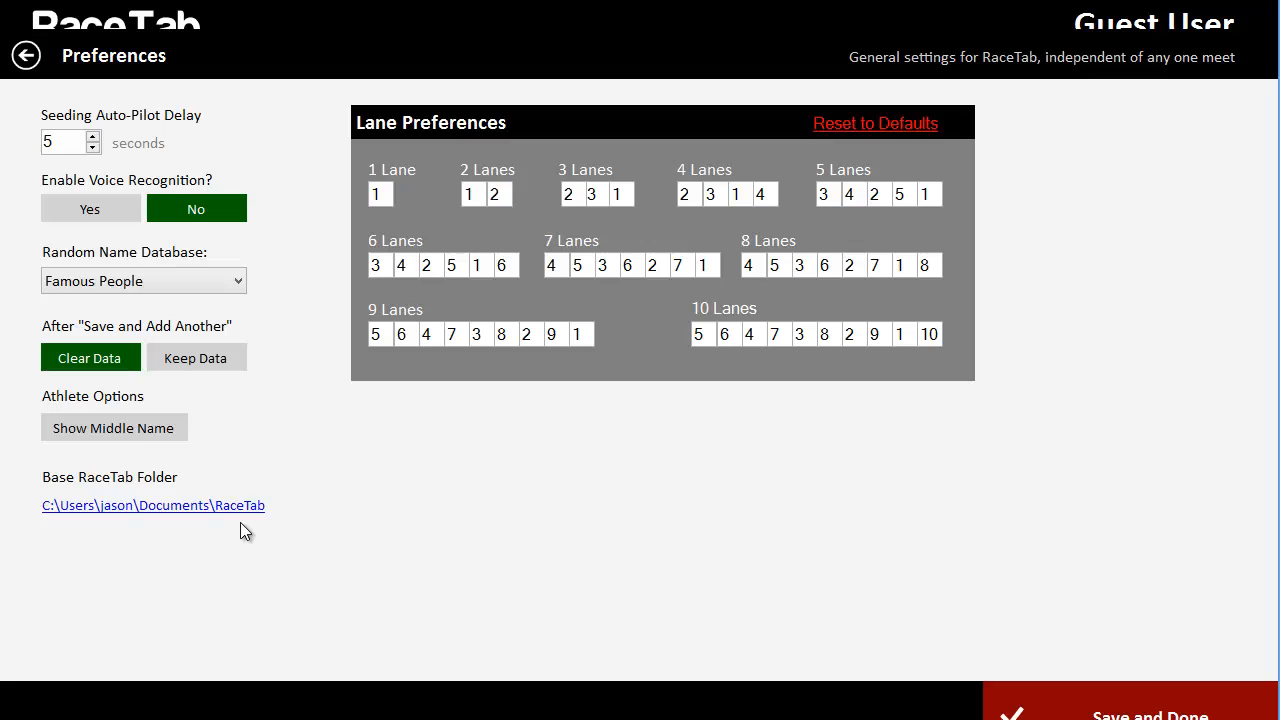
left_click(152, 504)
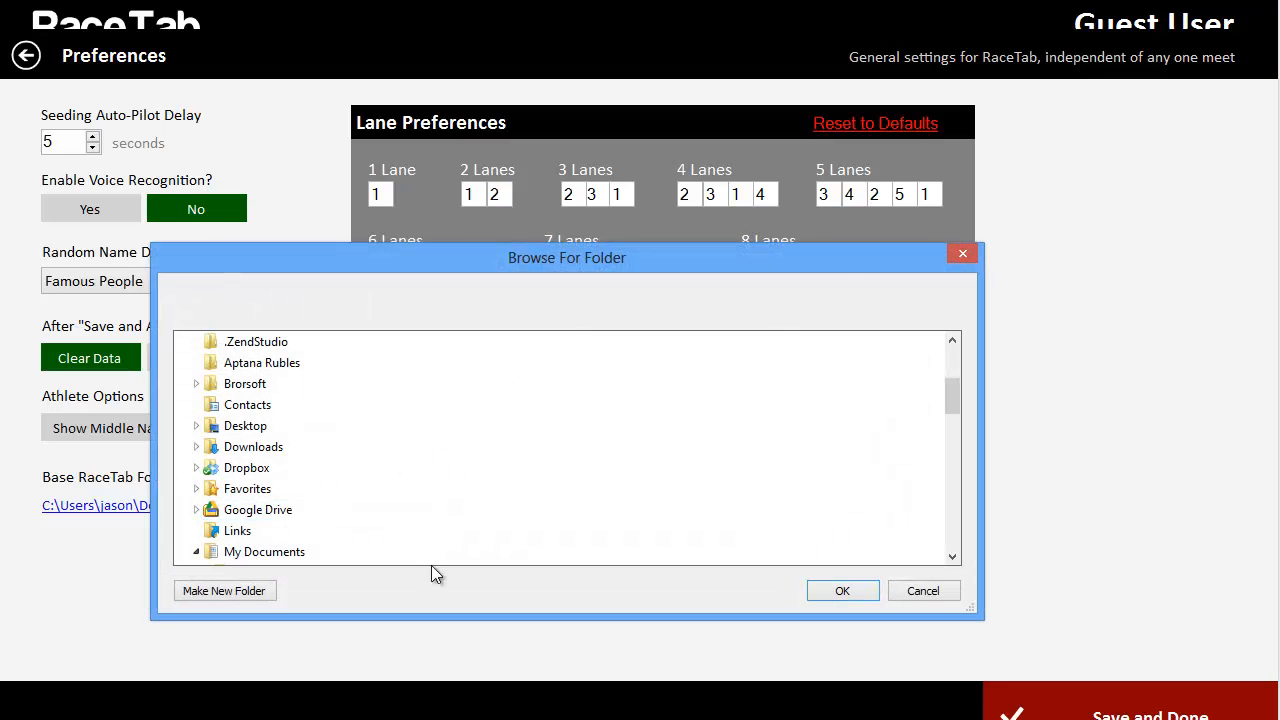
mouse_move(962, 252)
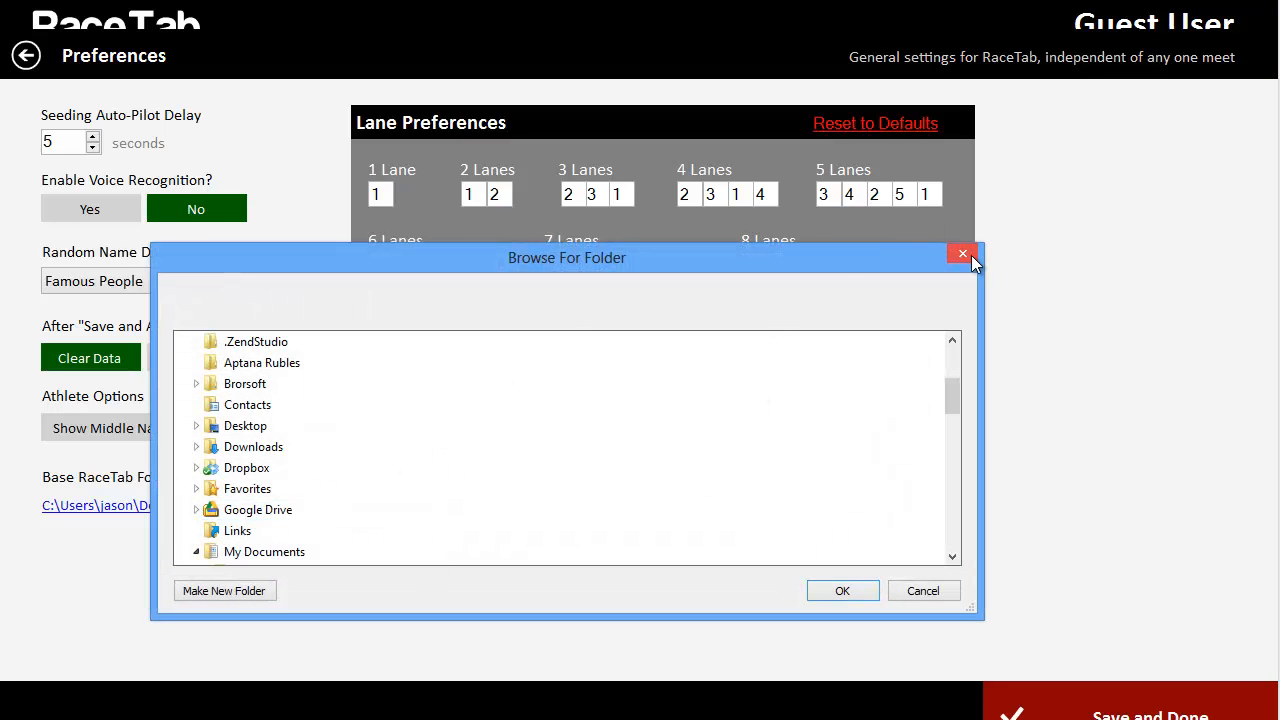
mouse_move(962, 252)
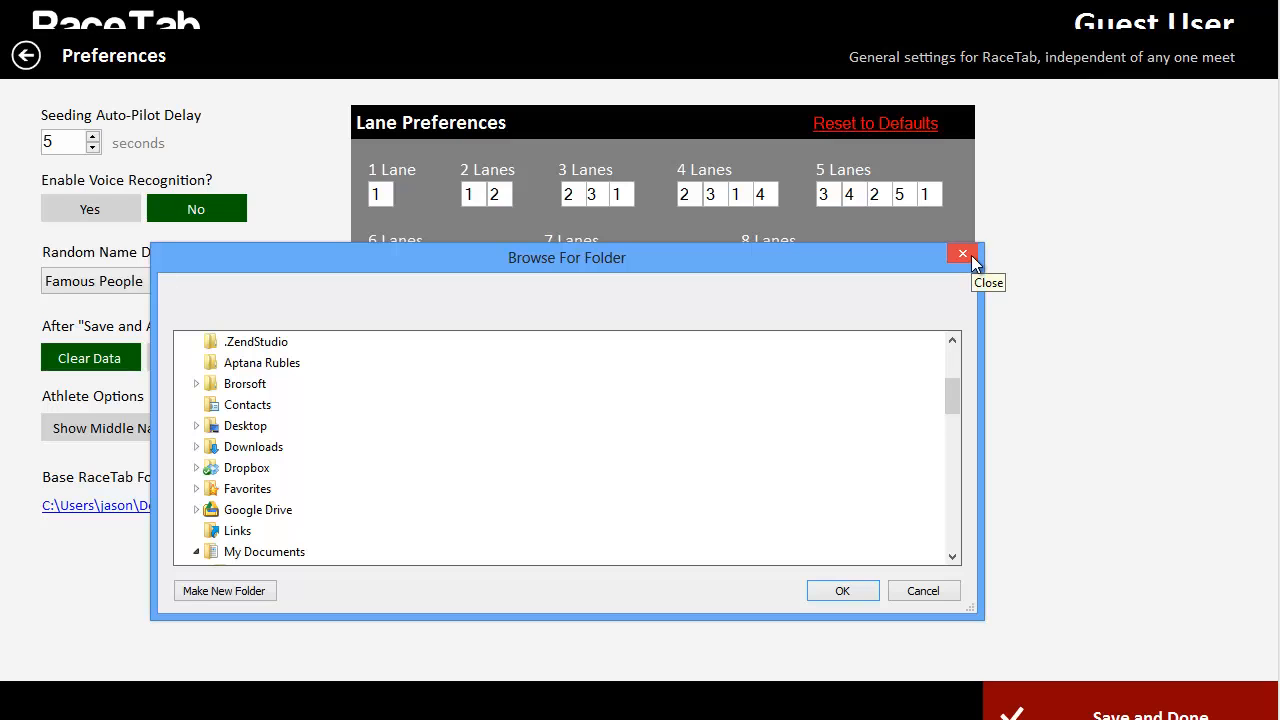
left_click(962, 252)
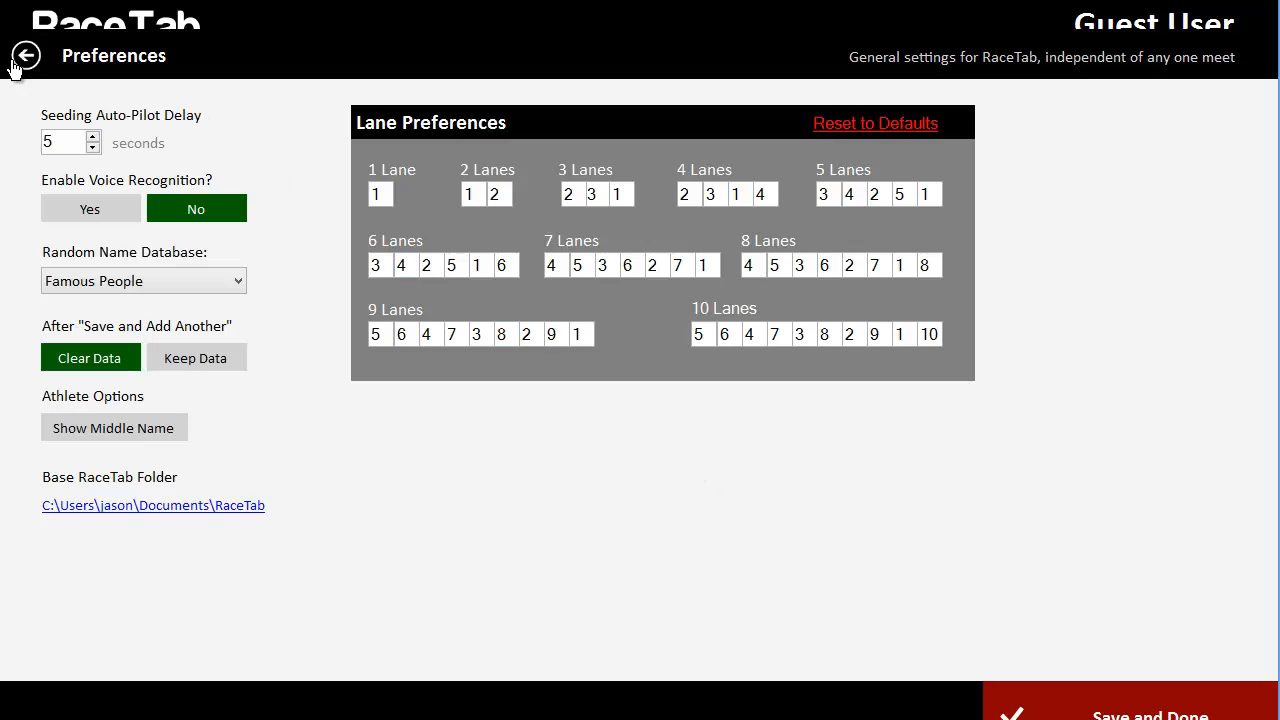
Go back from Preferences to the start screen with meet and import options.
left_click(24, 56)
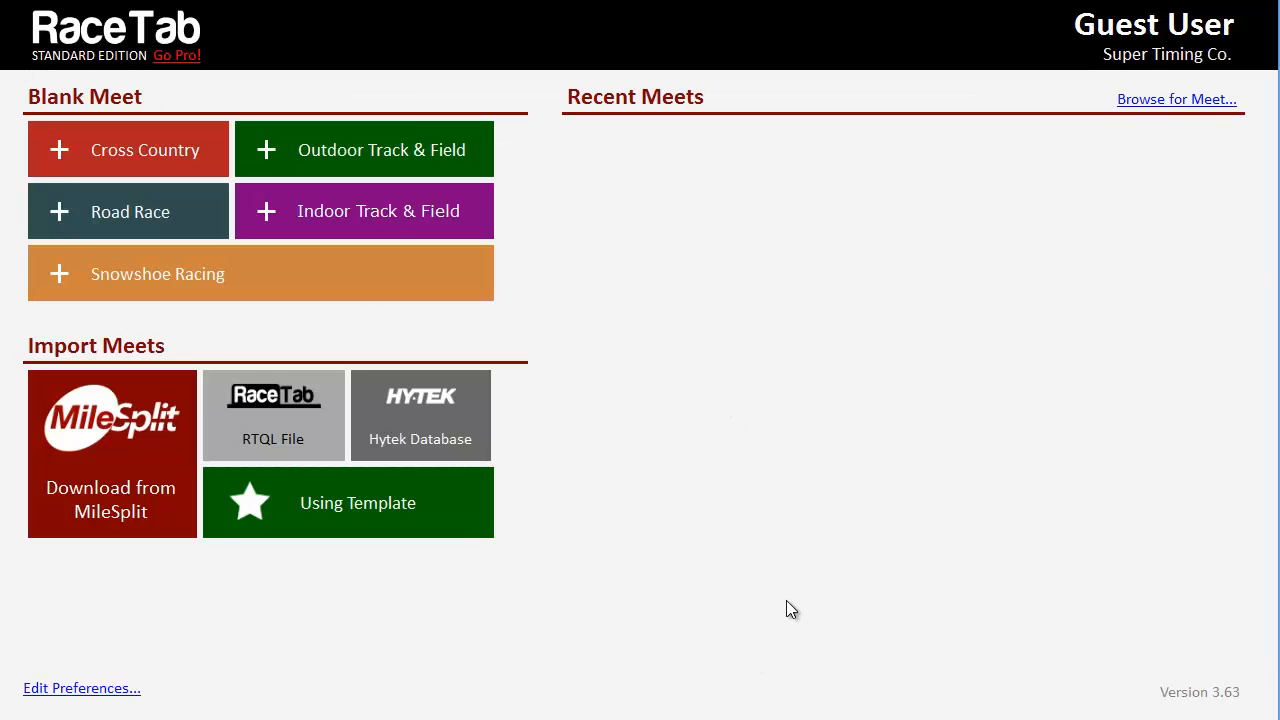
mouse_move(808, 656)
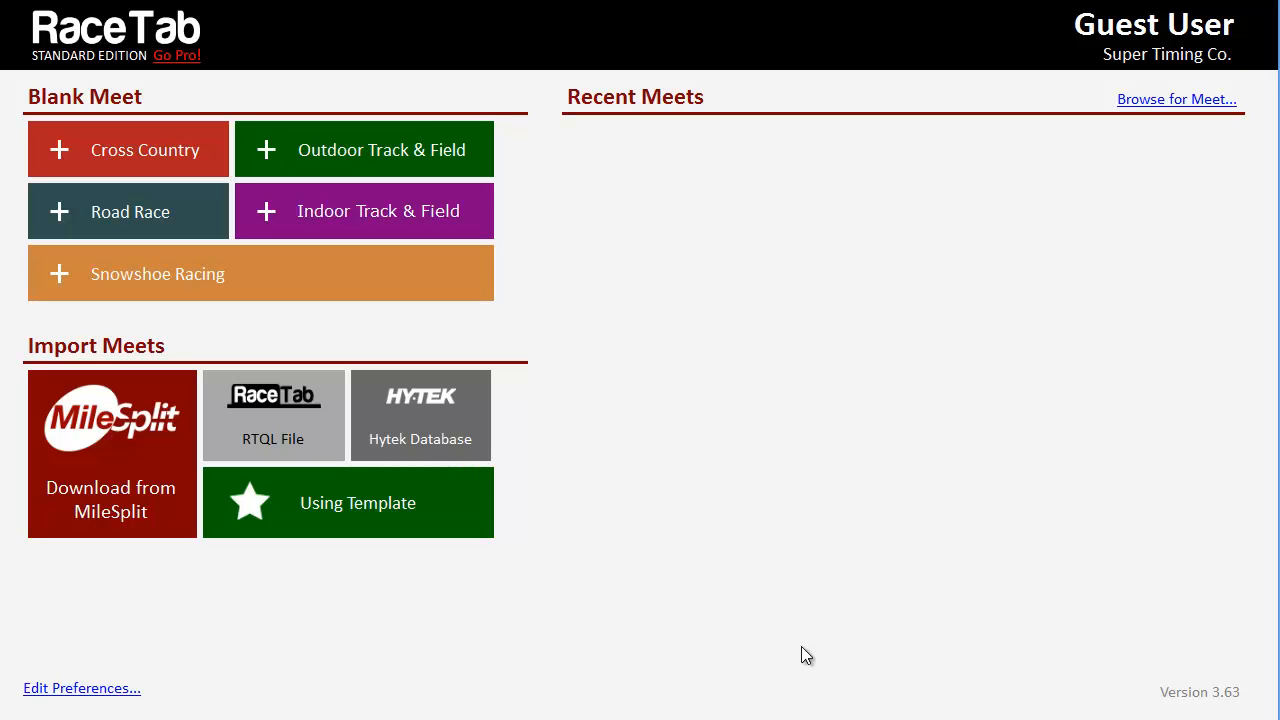